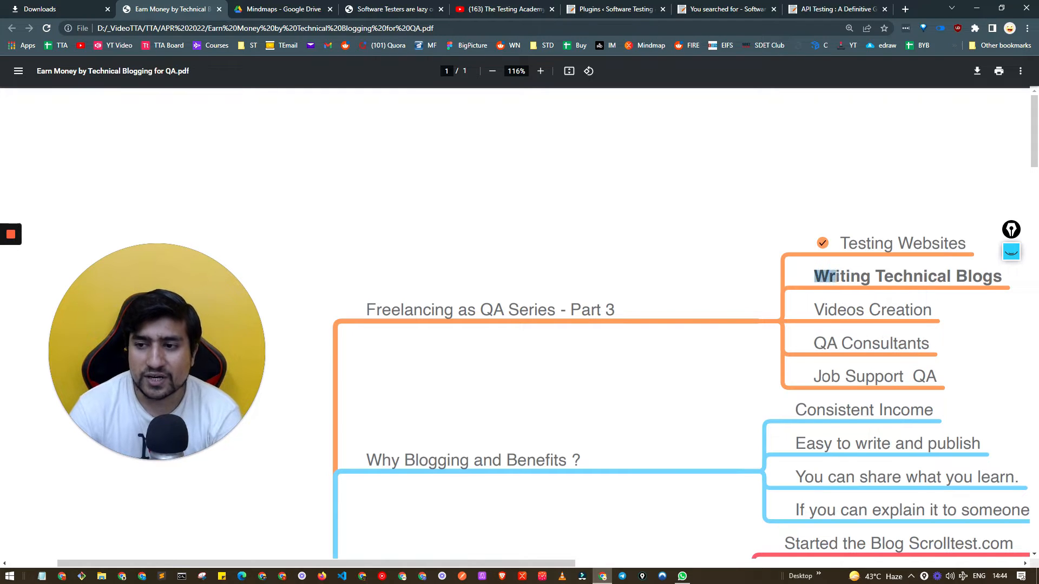
Step: Highlight 'Writing Technical Blogs' and the sentence about explaining it to someone while moving down the map
double_click(908, 275)
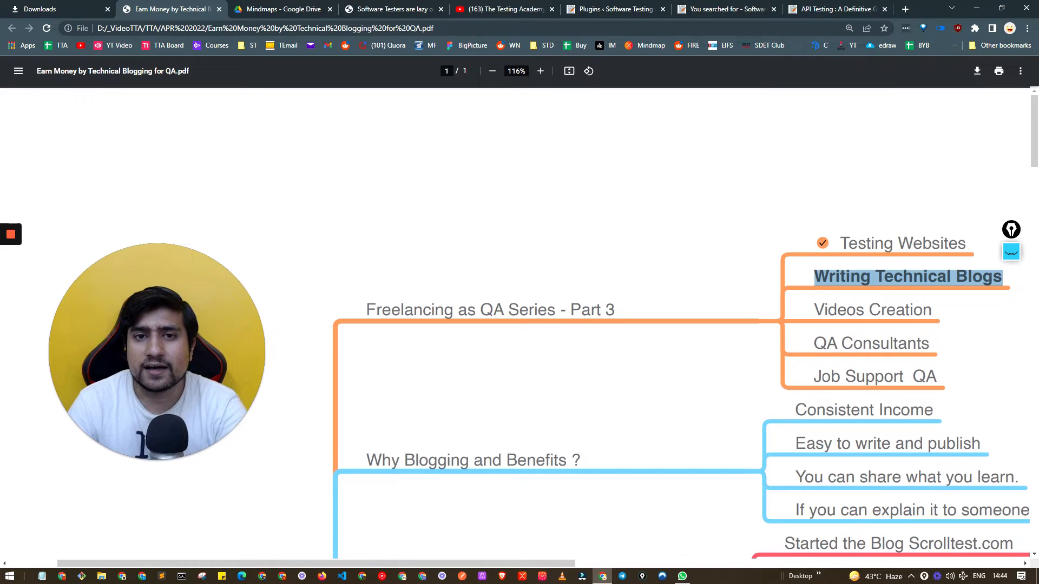
scroll("down", 3)
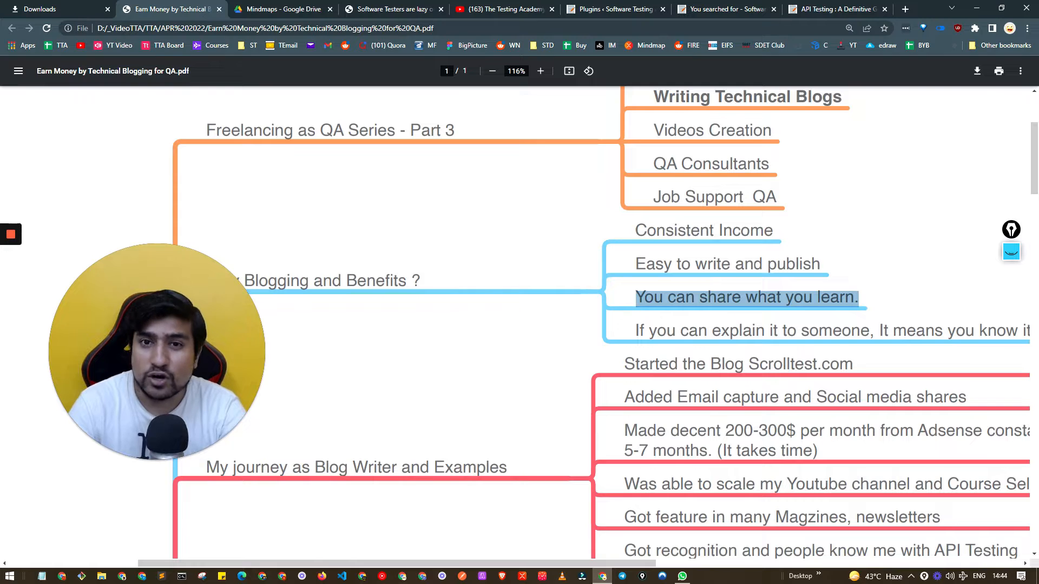
scroll("down", 3)
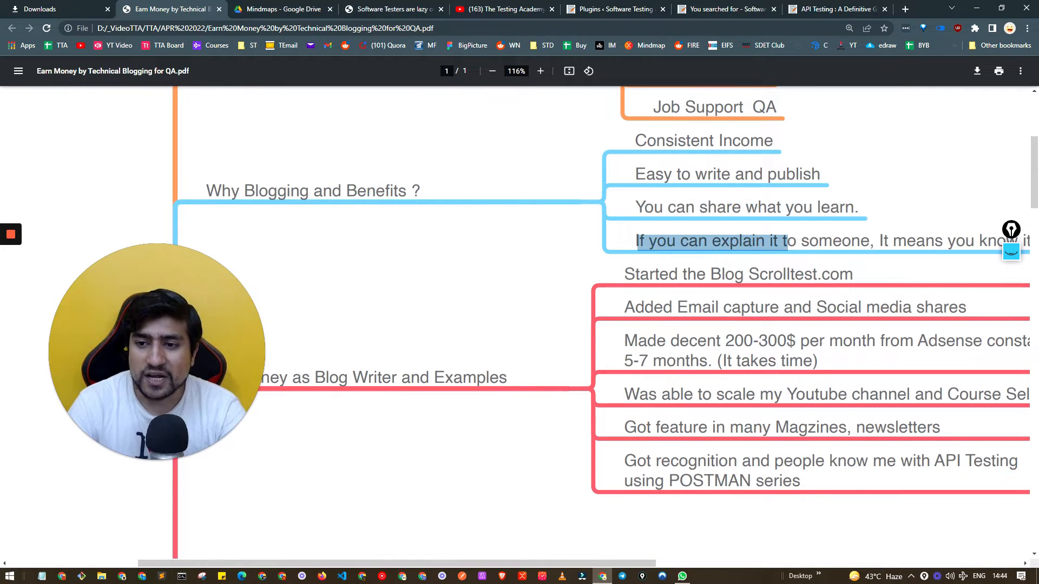
left_click_drag(781, 240, 874, 240)
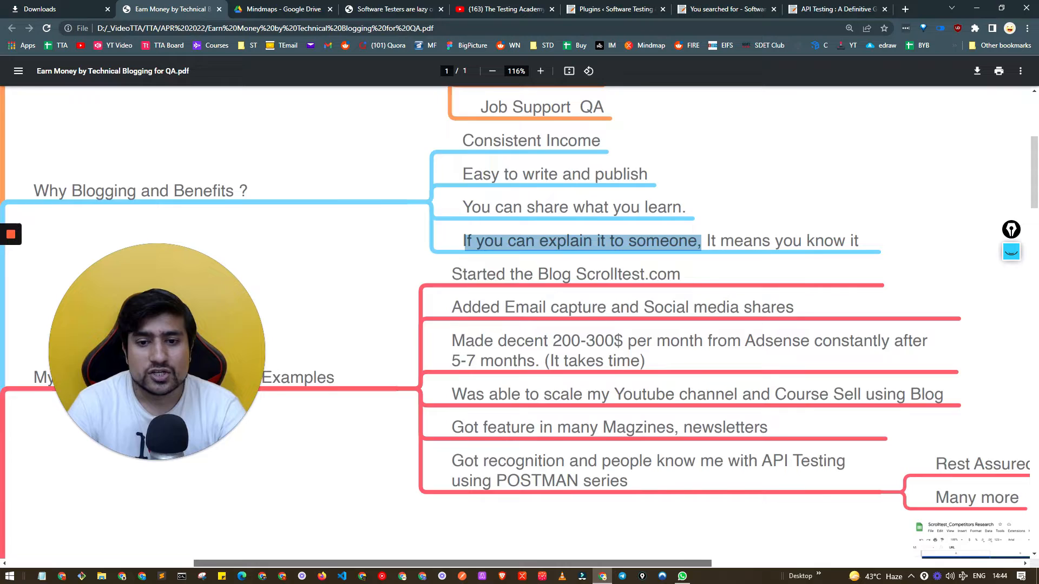
Step: Reach the journey branch and highlight the line 'Started the Blog Scrolltest.com'
scroll("down", 3)
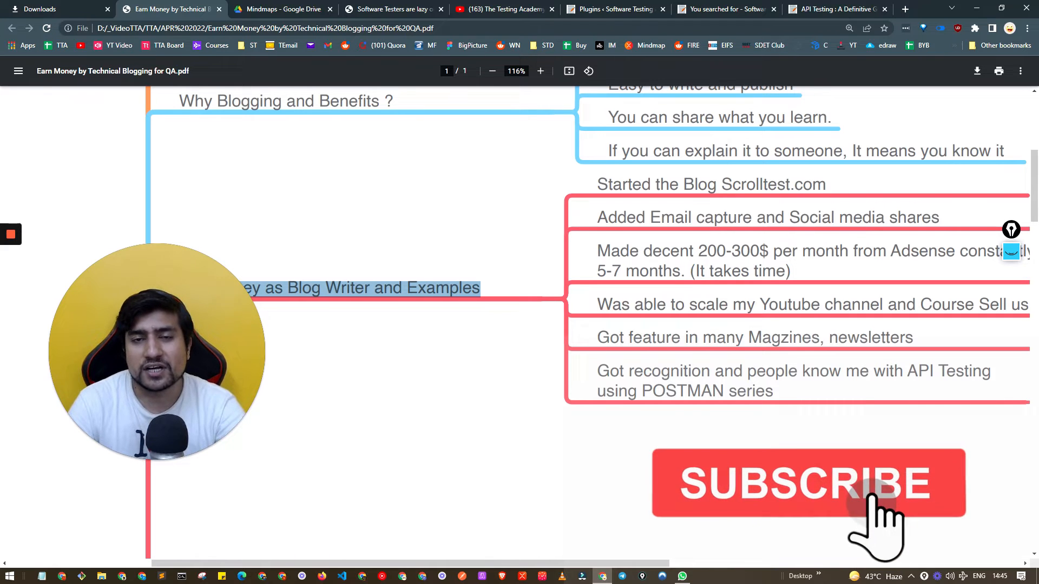
left_click(806, 482)
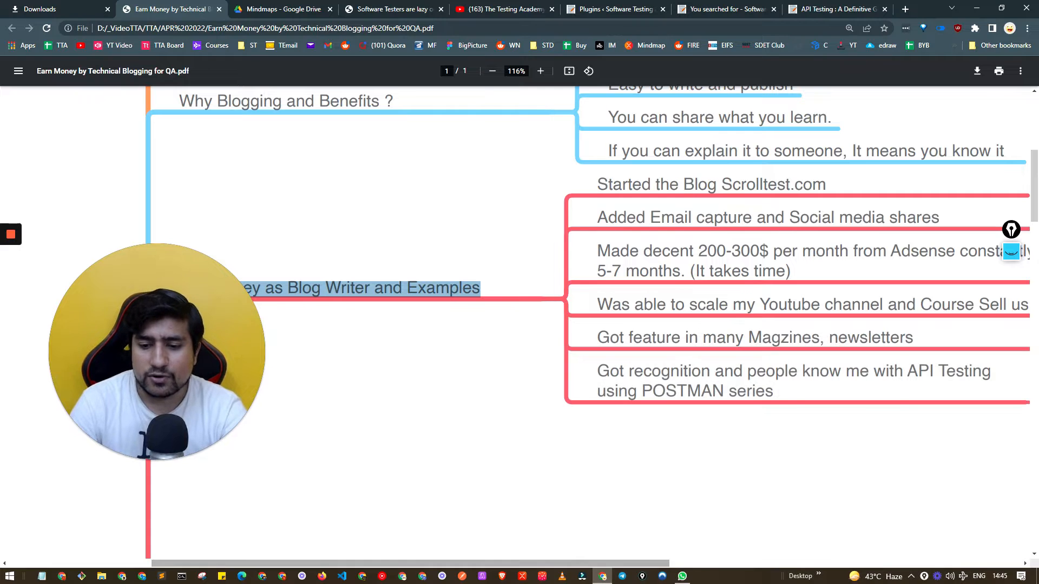
scroll("right", 3)
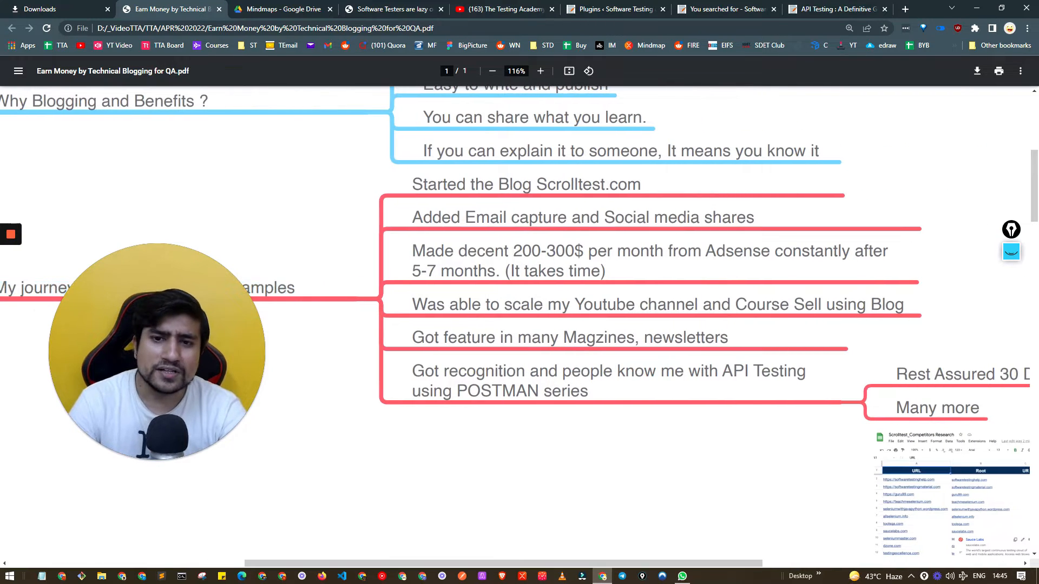
double_click(525, 184)
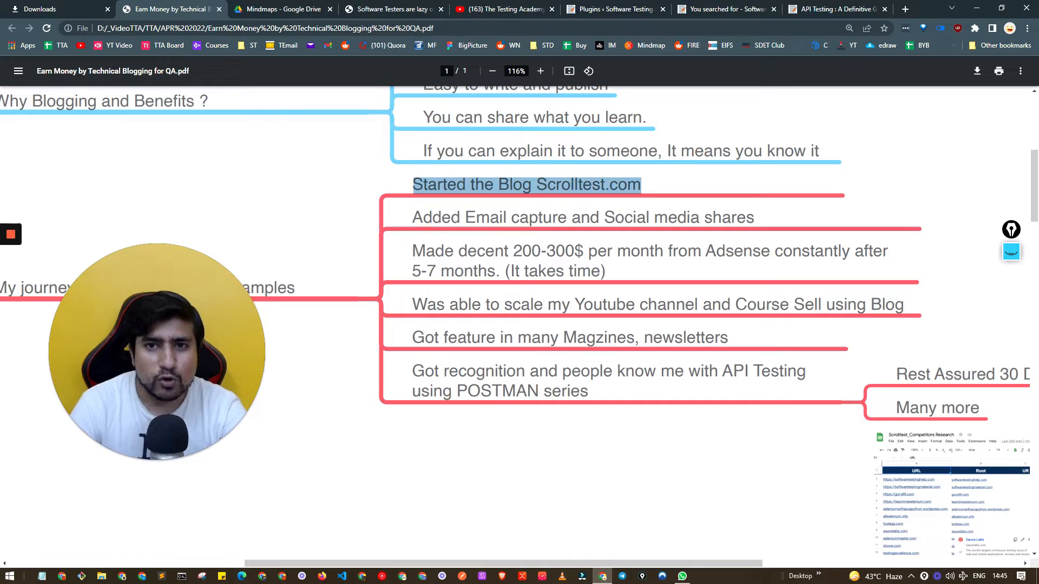
left_click(834, 9)
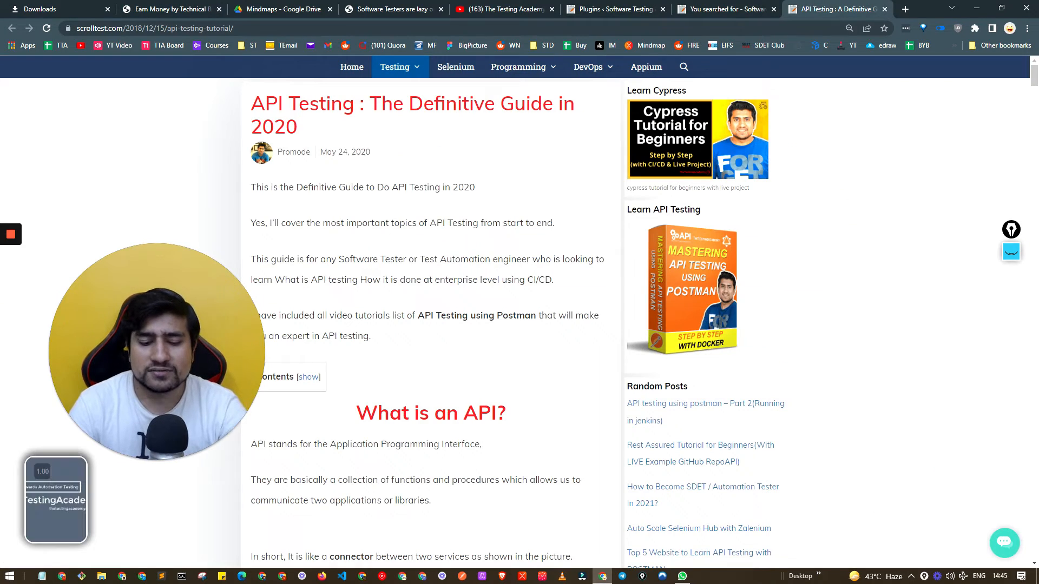
left_click(903, 9)
type("scrolltest.com")
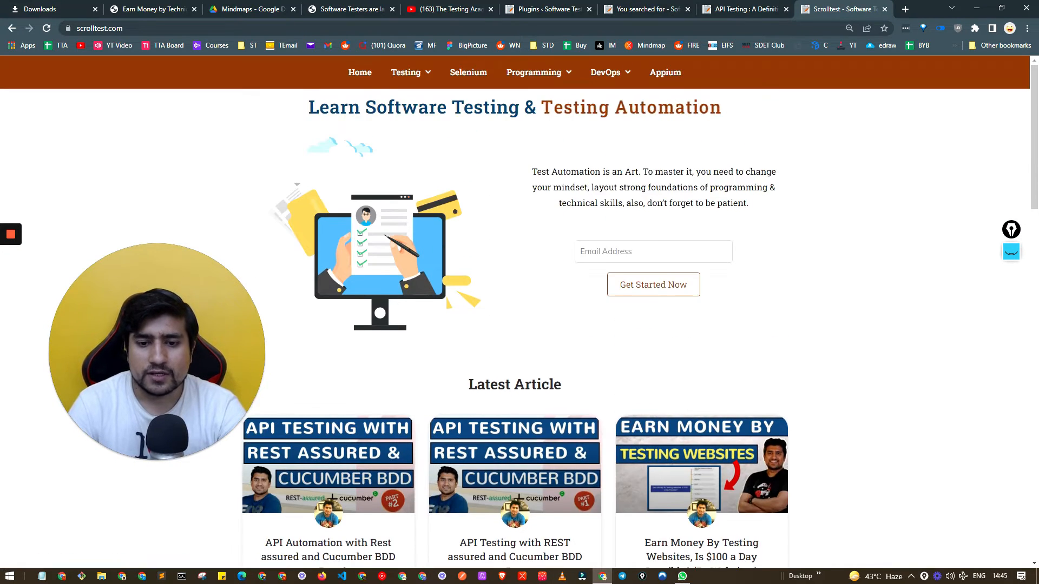
scroll("down", 3)
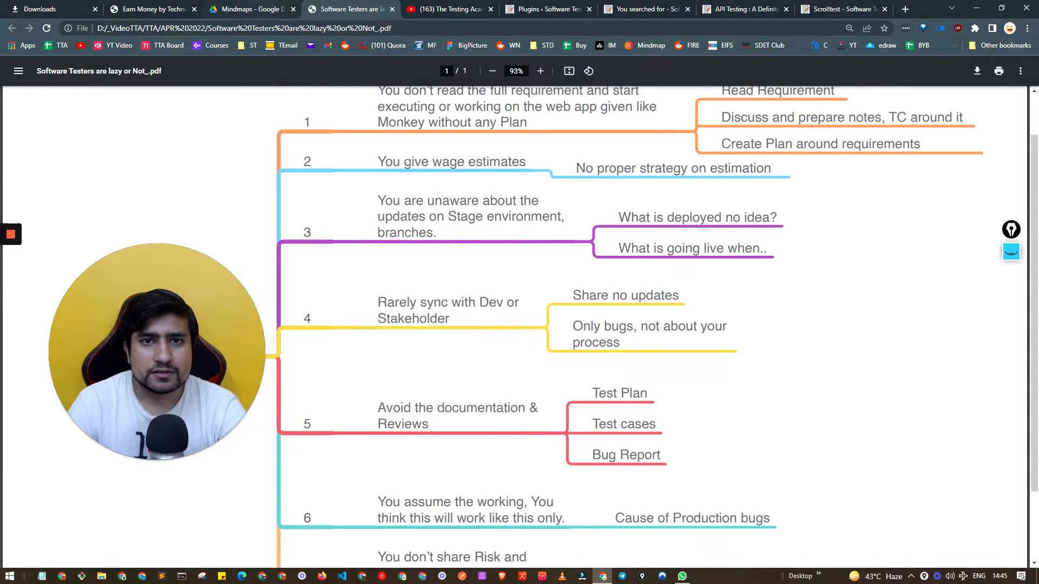
left_click(151, 8)
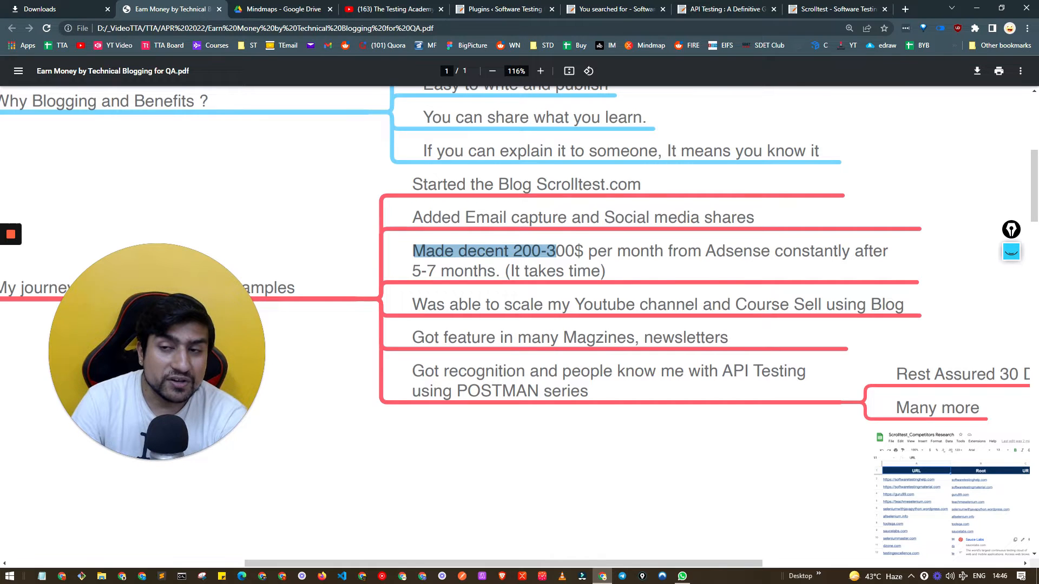
left_click(723, 9)
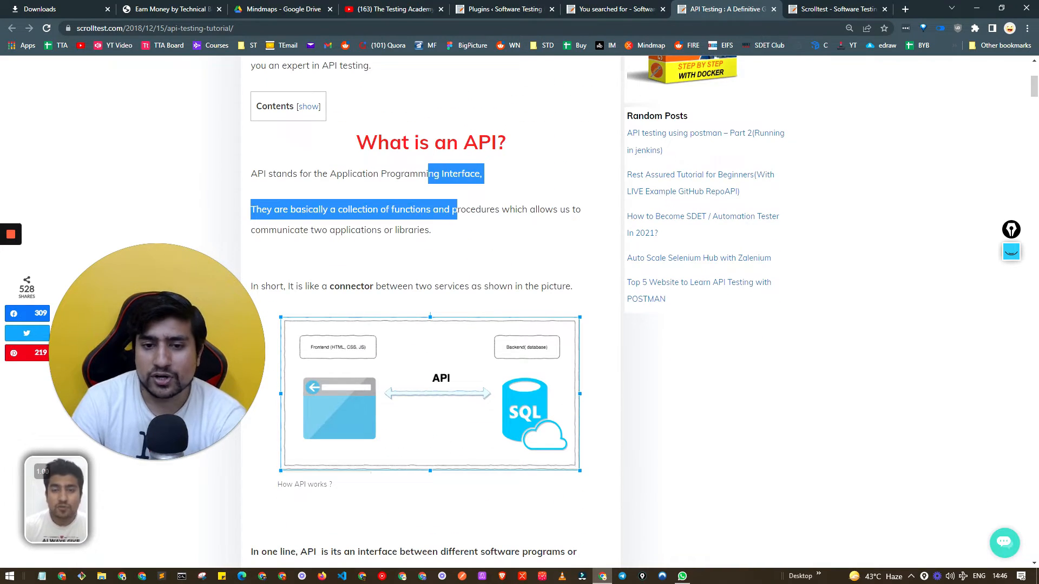
scroll("down", 3)
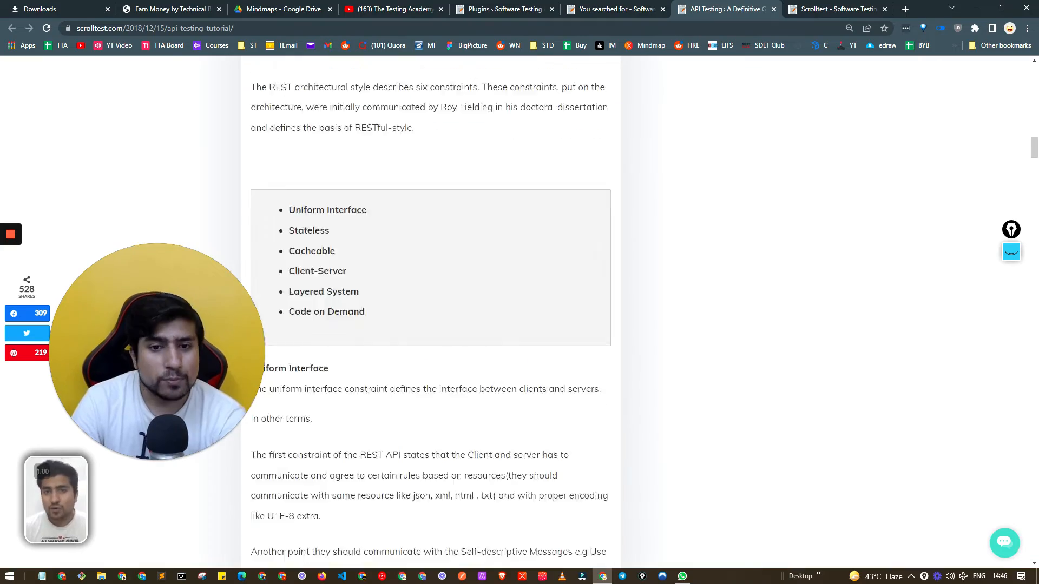
scroll("down", 3)
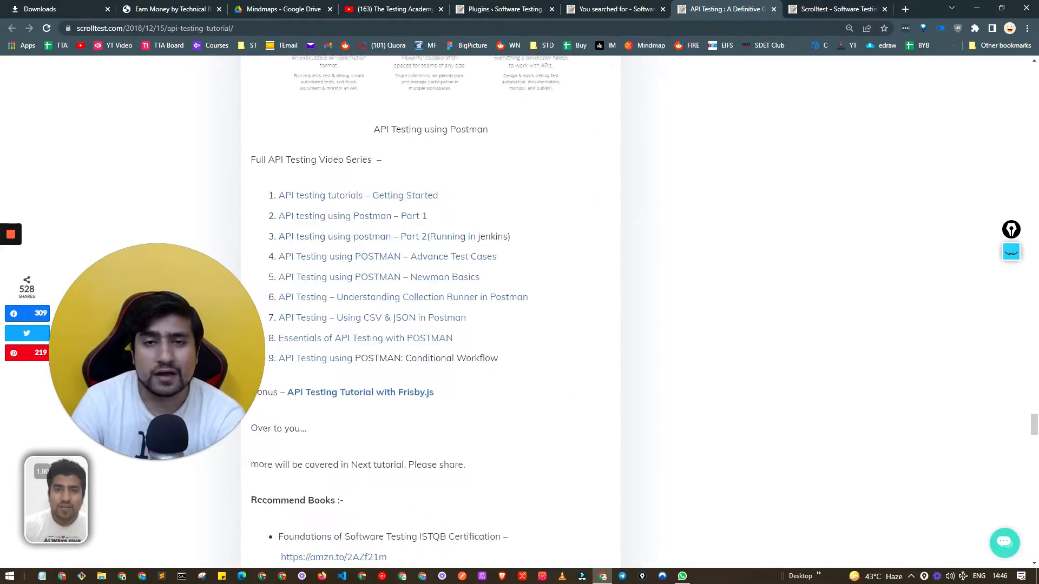
left_click(169, 10)
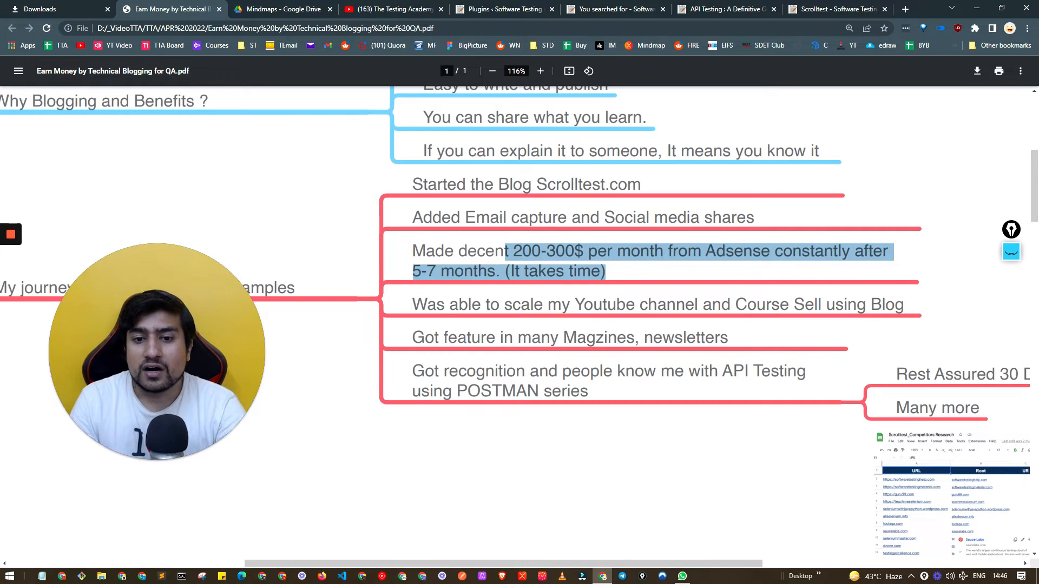
Step: Highlight the Adsense earnings sentence and move through the Idea Phase and Planning branches to the spreadsheet link
left_click_drag(509, 251, 715, 304)
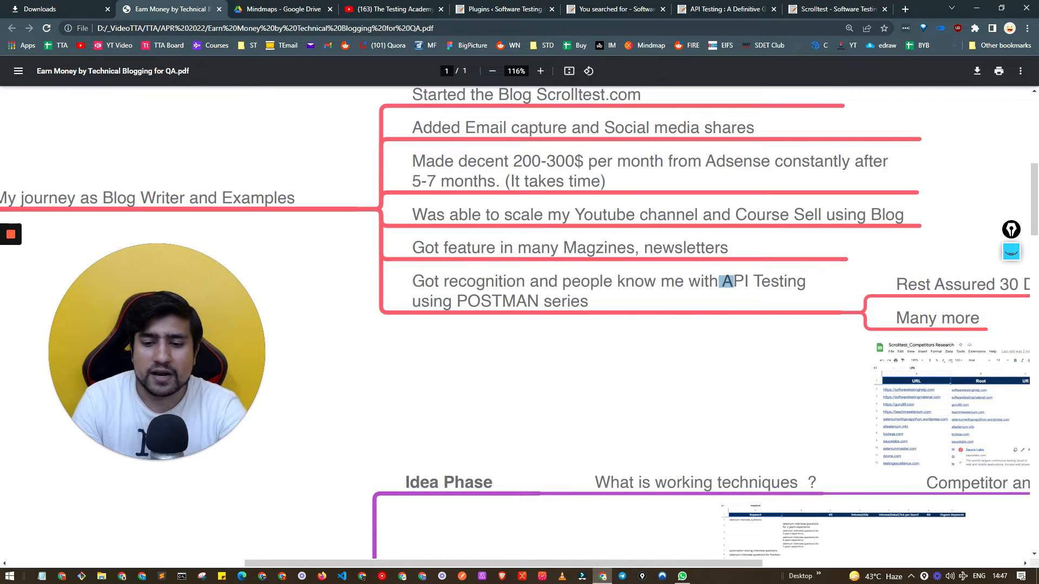
scroll("right", 3)
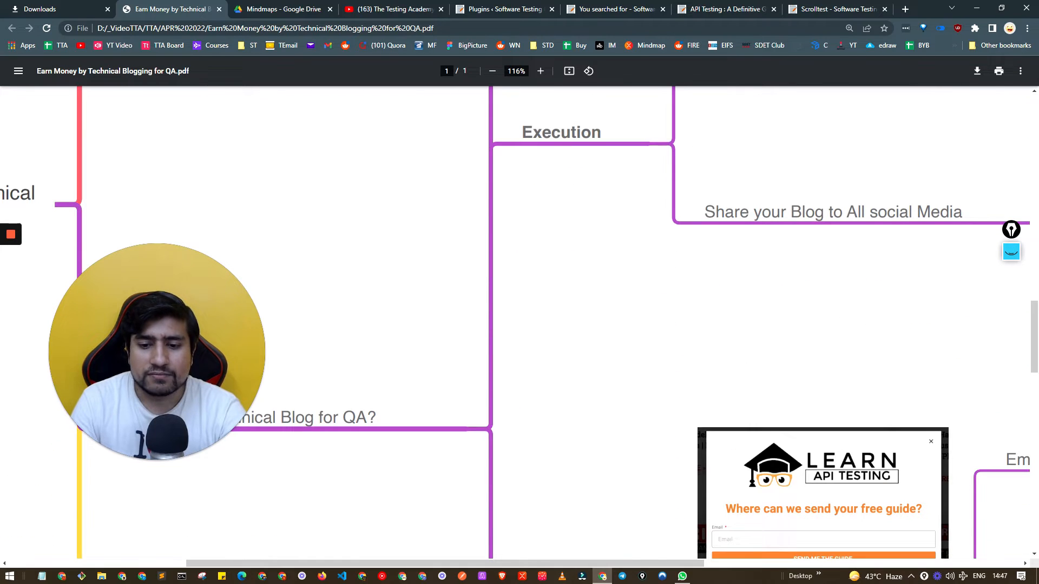
scroll("down", 3)
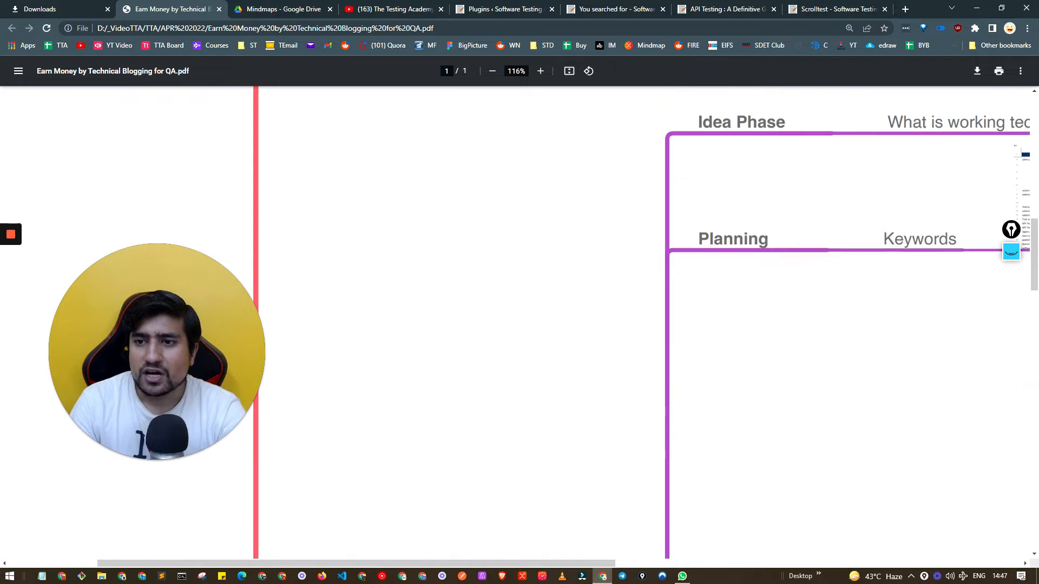
scroll("down", 3)
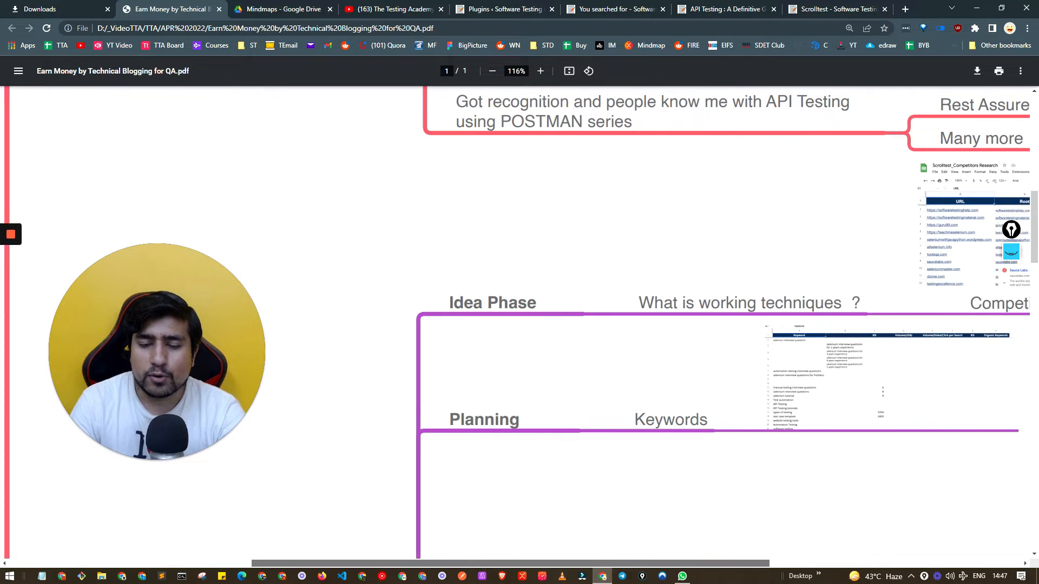
scroll("right", 3)
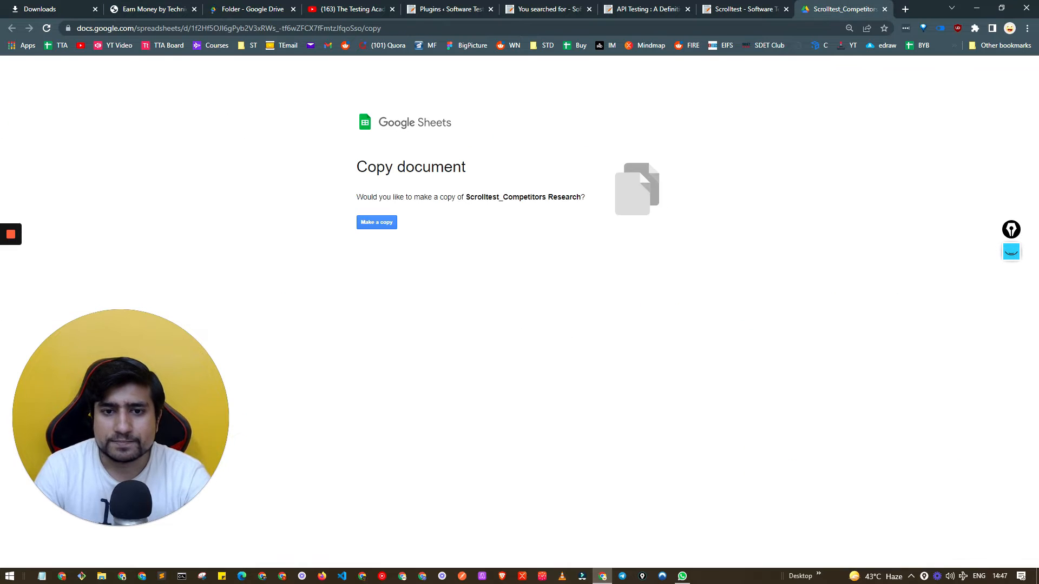
Step: Make a copy of the Scrolltest_Competitors Research sheet and highlight the DR, Backlinks and Organic Keywords columns
left_click(377, 222)
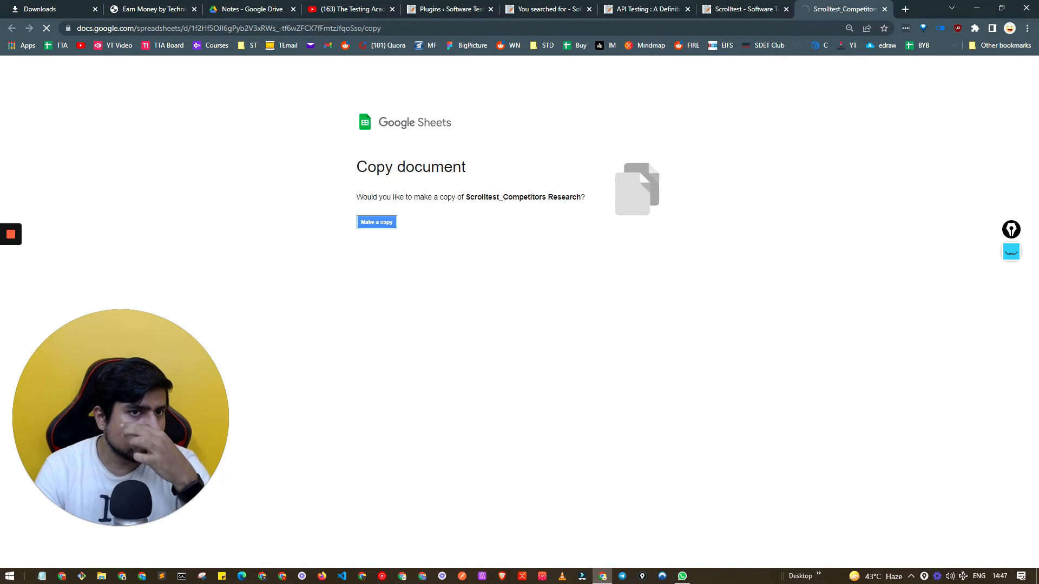
left_click(377, 222)
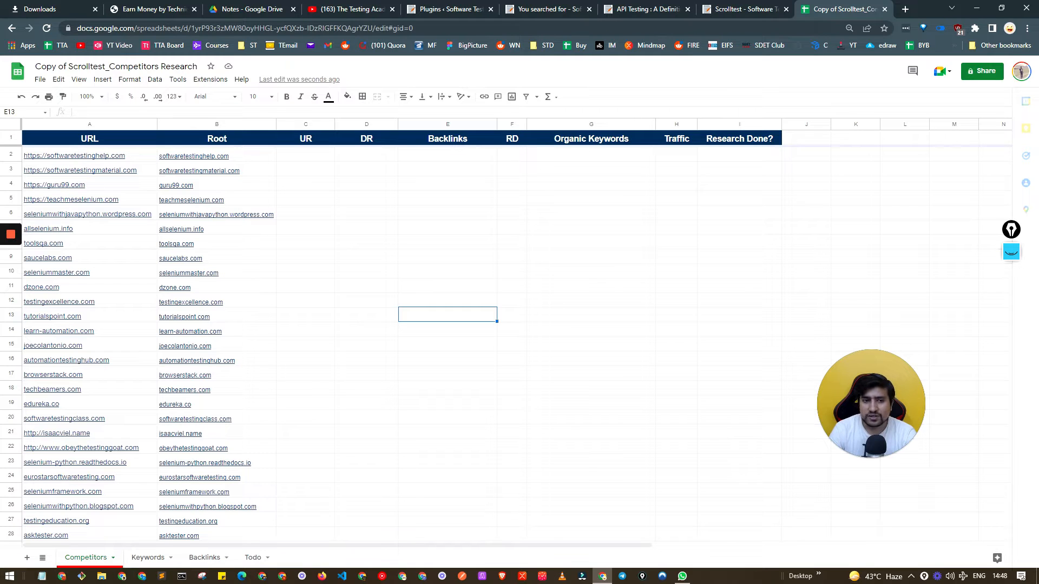
left_click(365, 156)
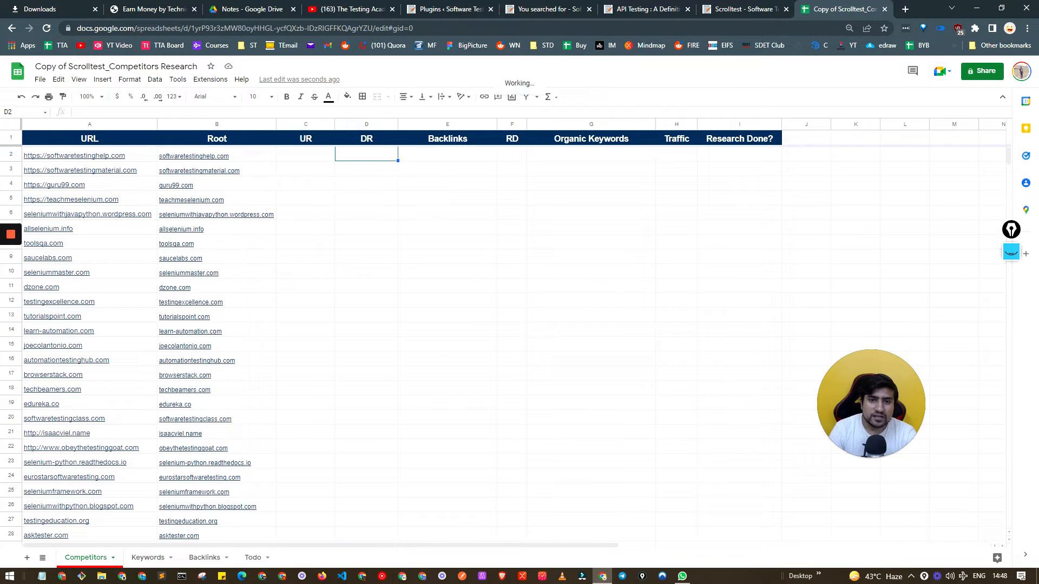
left_click(447, 153)
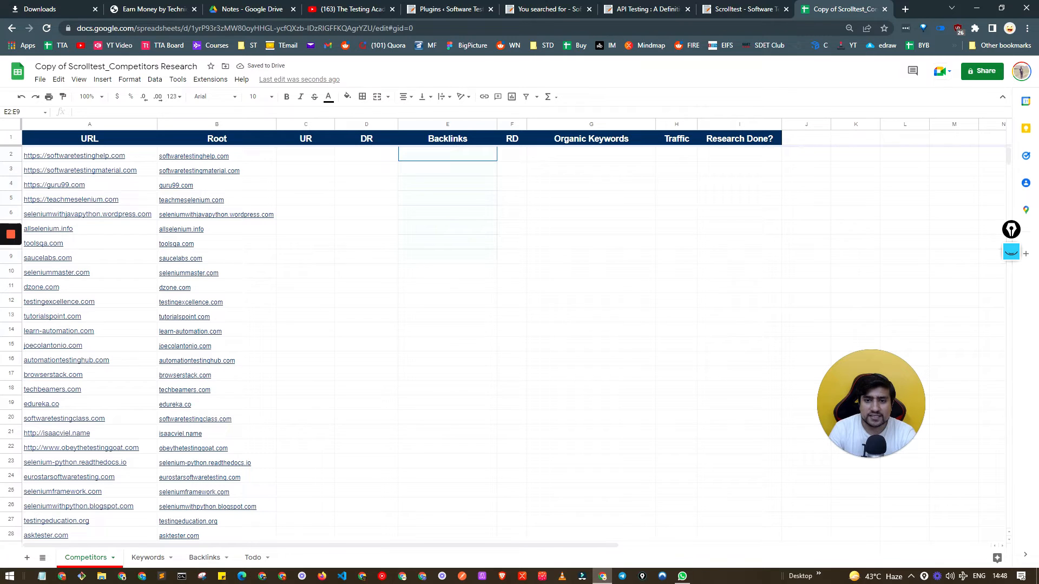
left_click(591, 153)
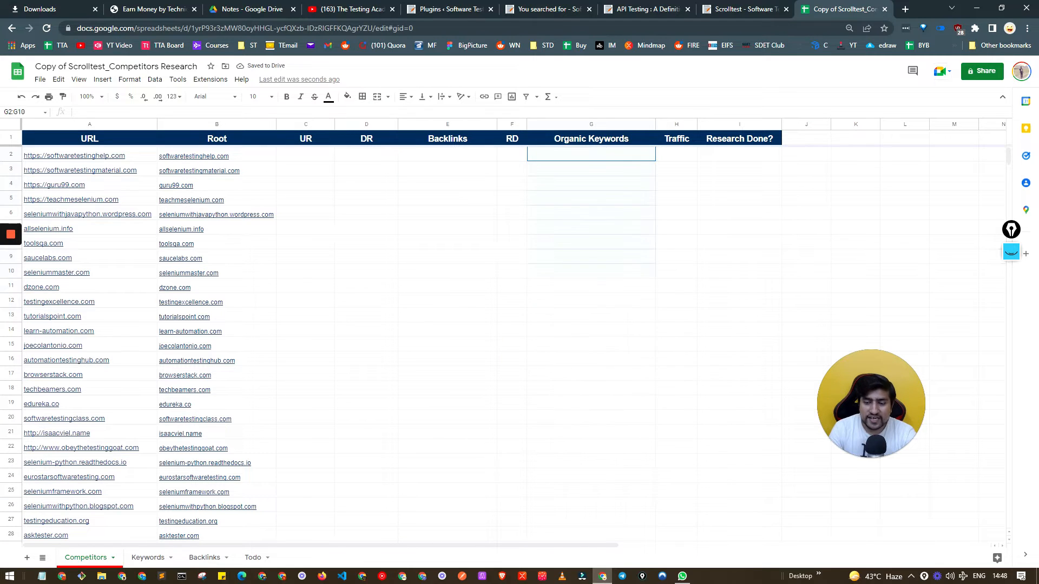
left_click_drag(591, 153, 590, 506)
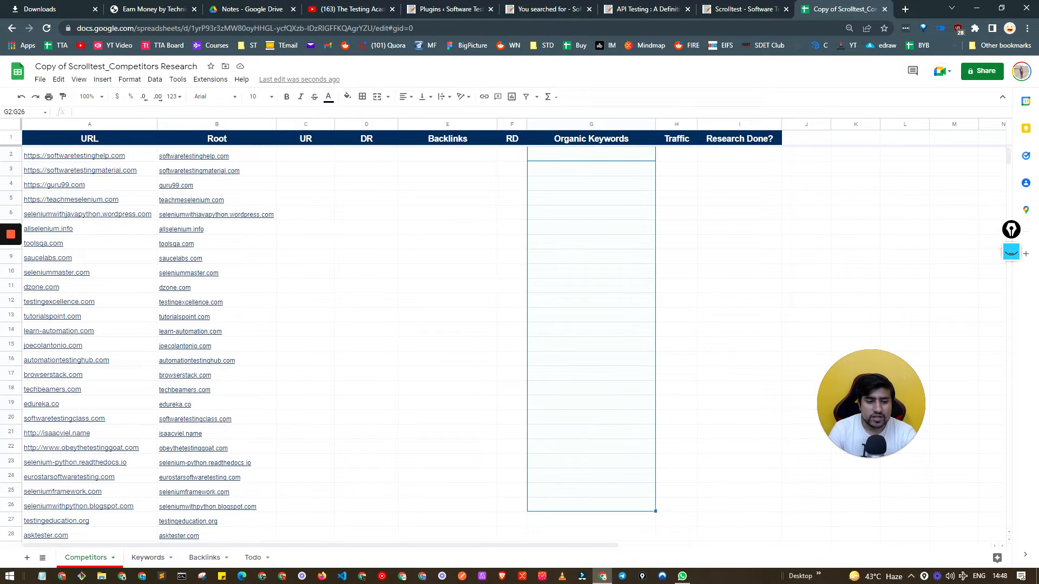
Step: On the Keywords sheet point out 'manual testing interview questions' with difficulty 6, then start a new tab
left_click(148, 557)
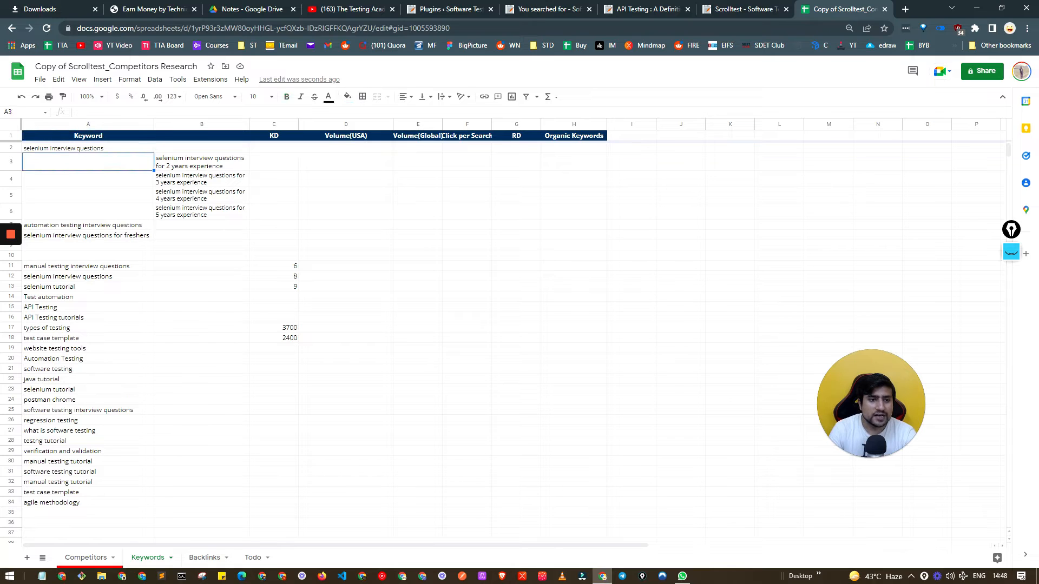
left_click(76, 267)
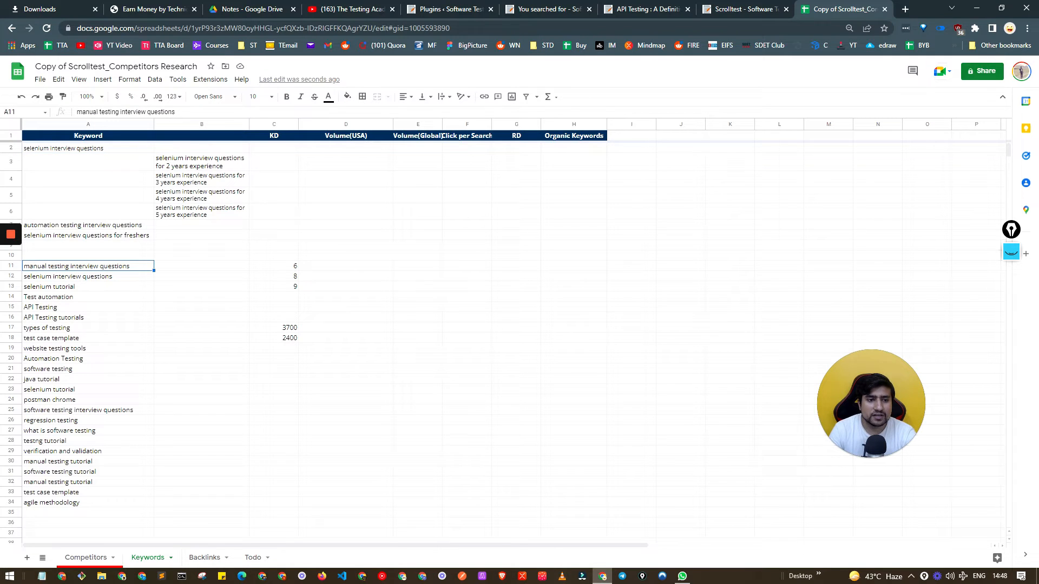
left_click(273, 266)
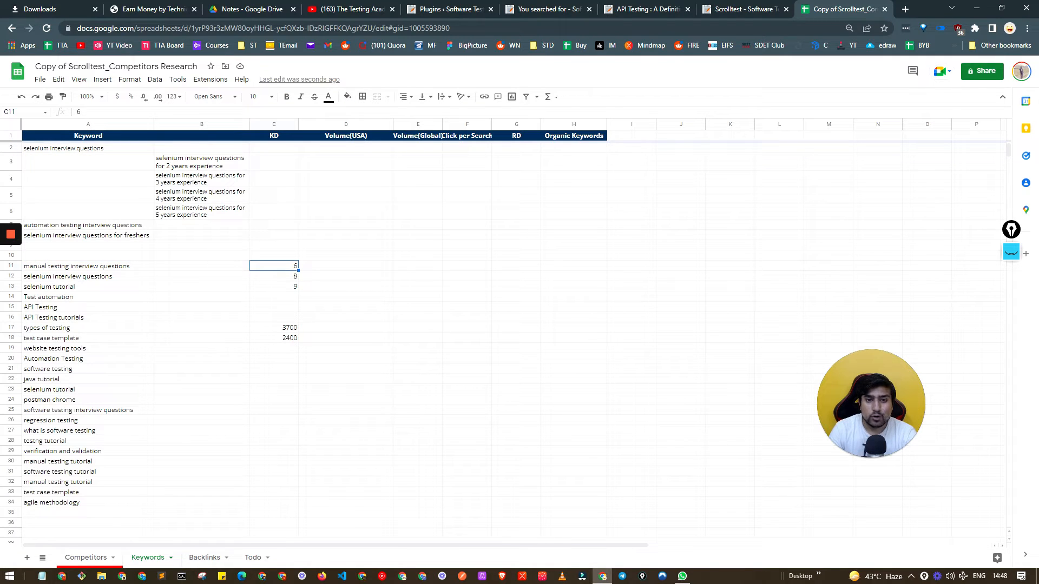
left_click(903, 9)
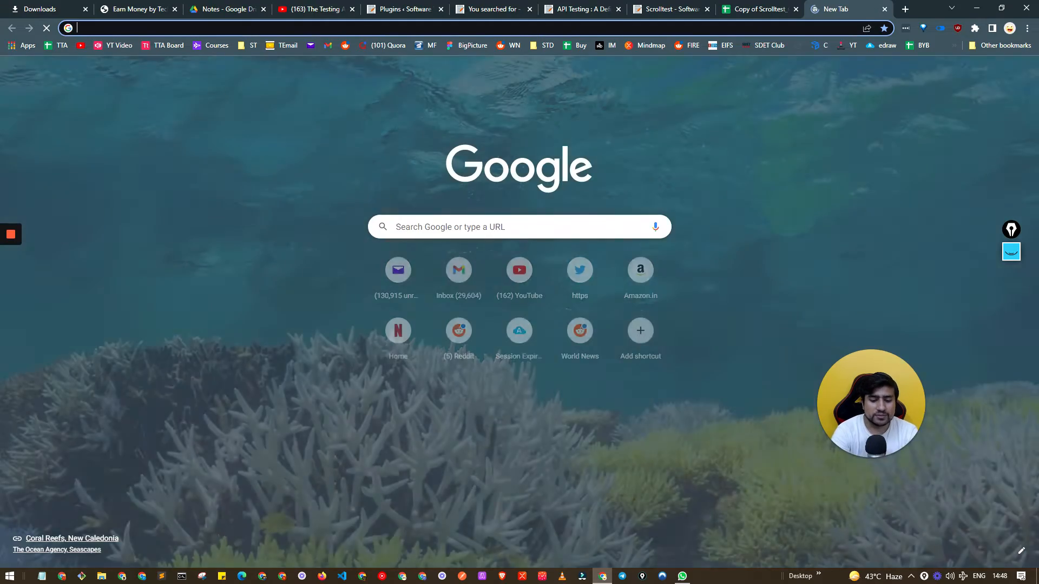
Step: Search 'ubersuggest', land on the neilpatel.com keyword tool, then return to the mind map
type("ubersuggest")
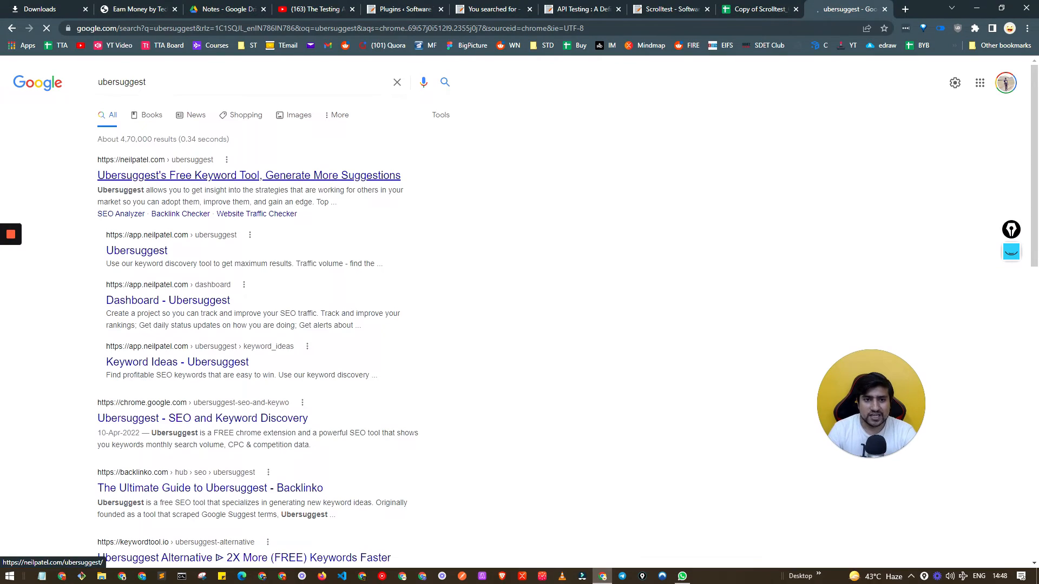
left_click(249, 175)
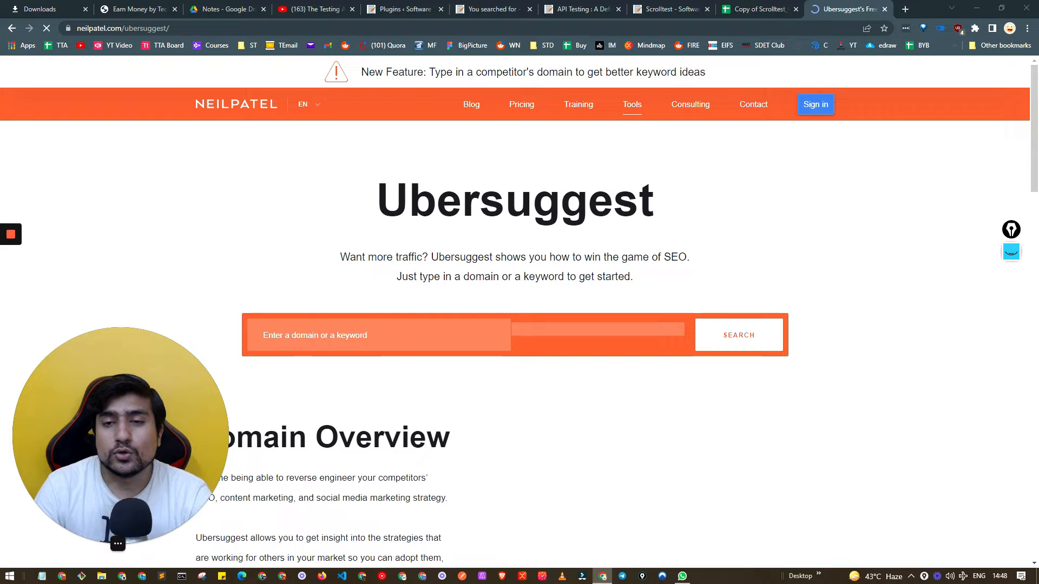
left_click(378, 334)
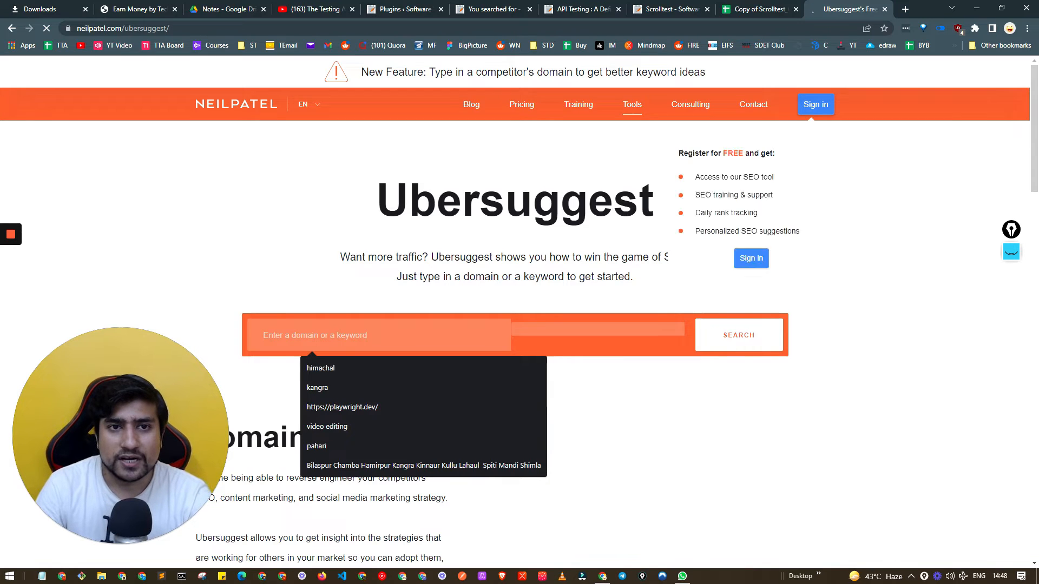
left_click(136, 9)
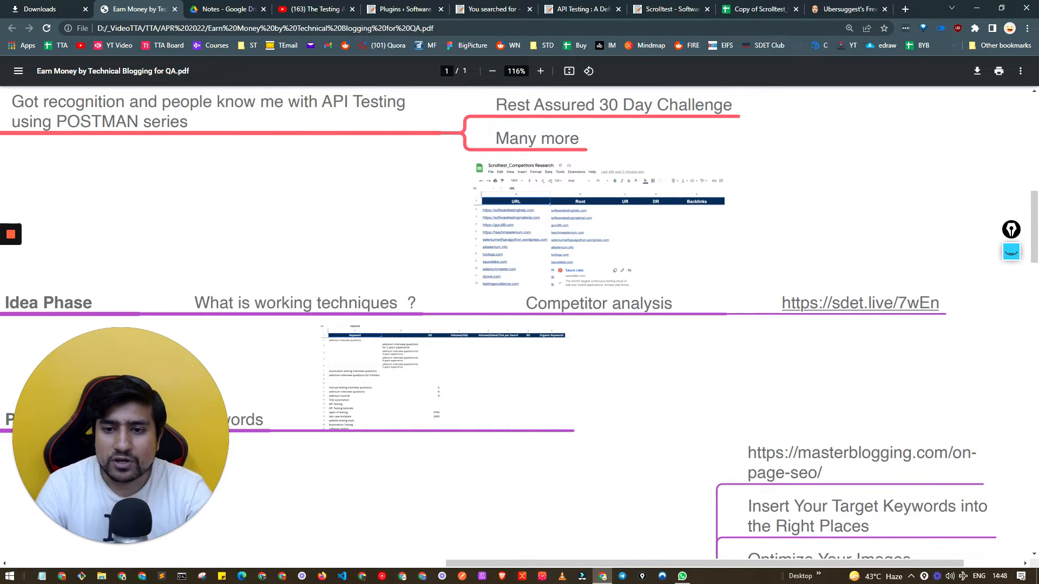
Step: Check the '2 years experience selenium' keyword in the research spreadsheet and come back to the map
scroll("down", 3)
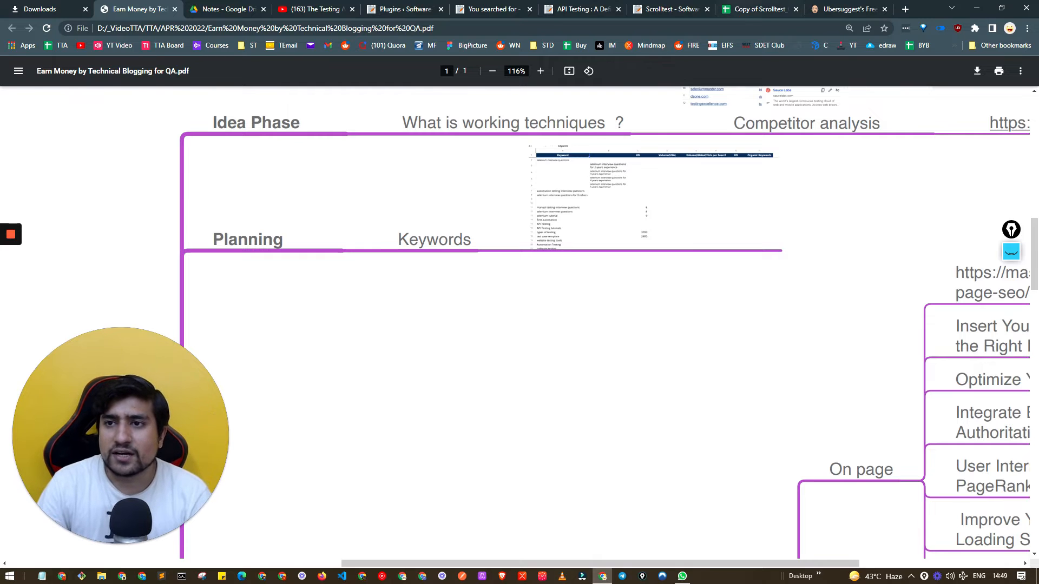
left_click(760, 8)
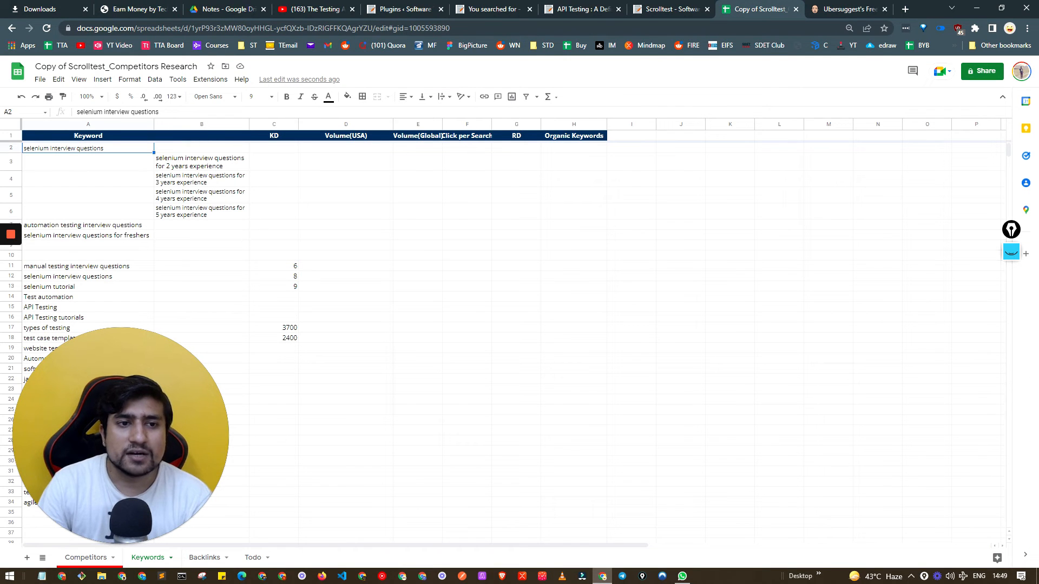
left_click(199, 161)
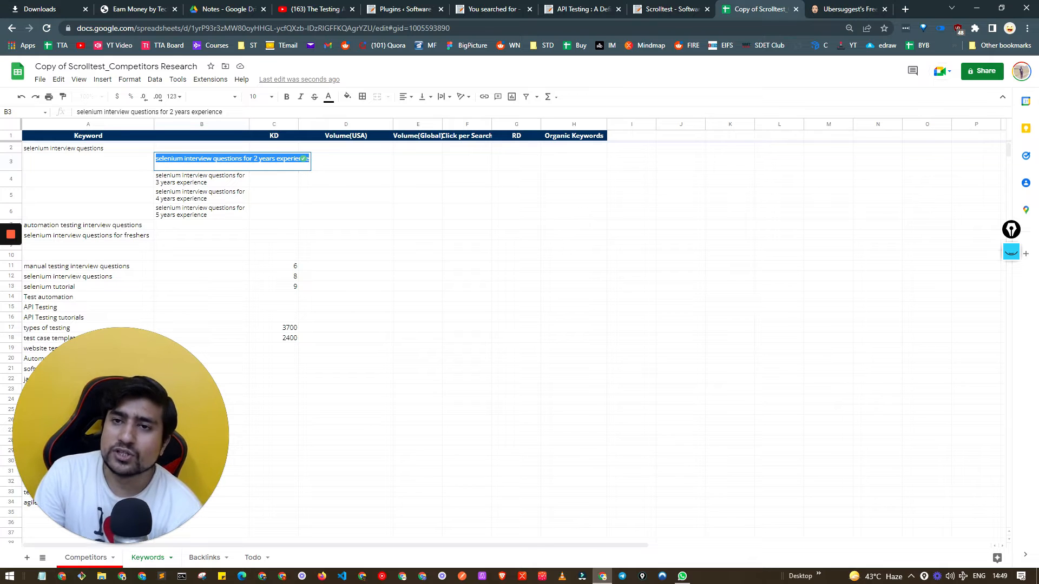
left_click(132, 9)
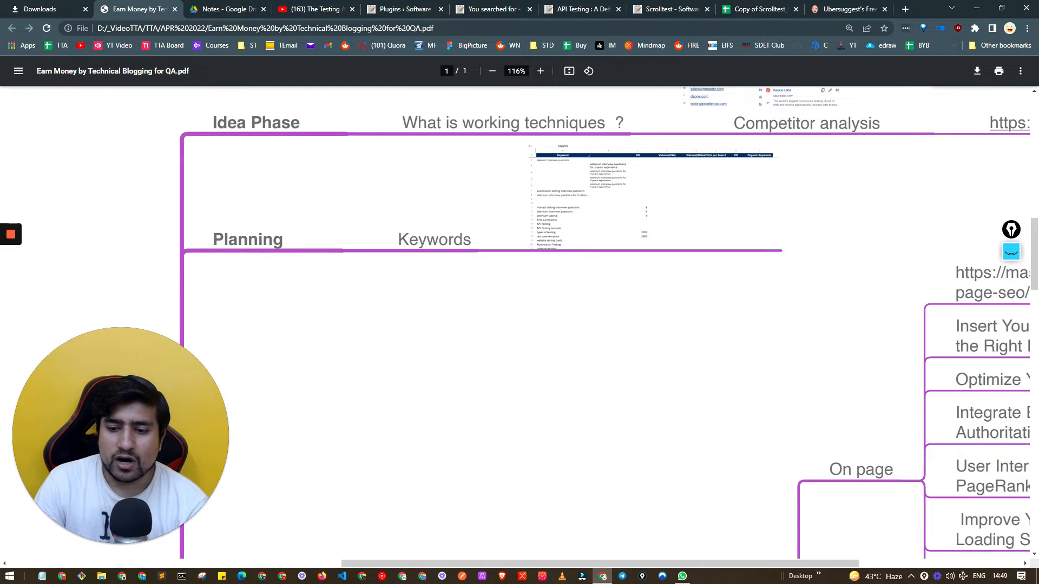
Step: Move down to Execution > On page, following the masterblogging link and highlighting items like internal links PageRank
scroll("down", 3)
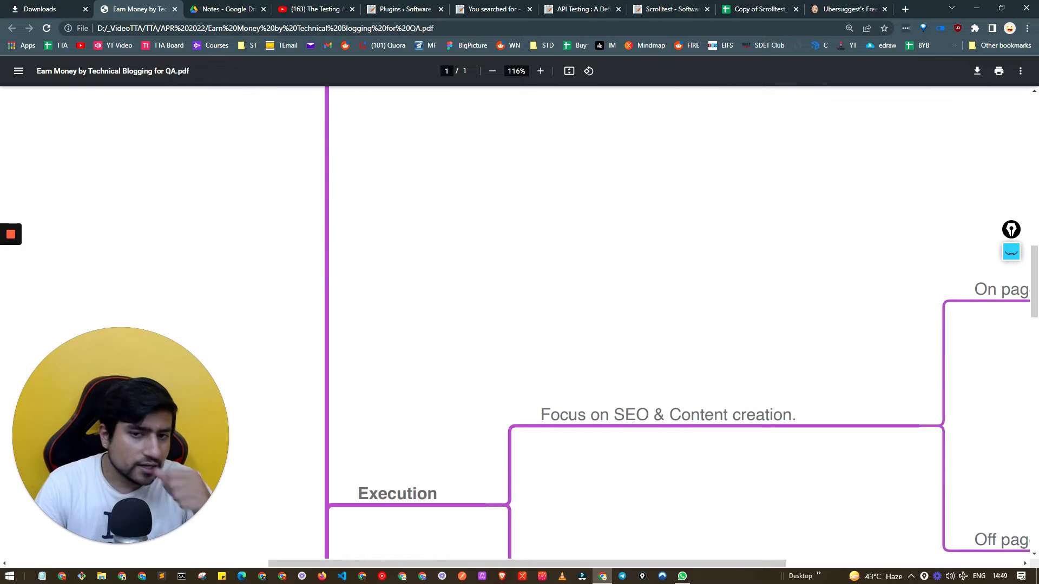
scroll("down", 3)
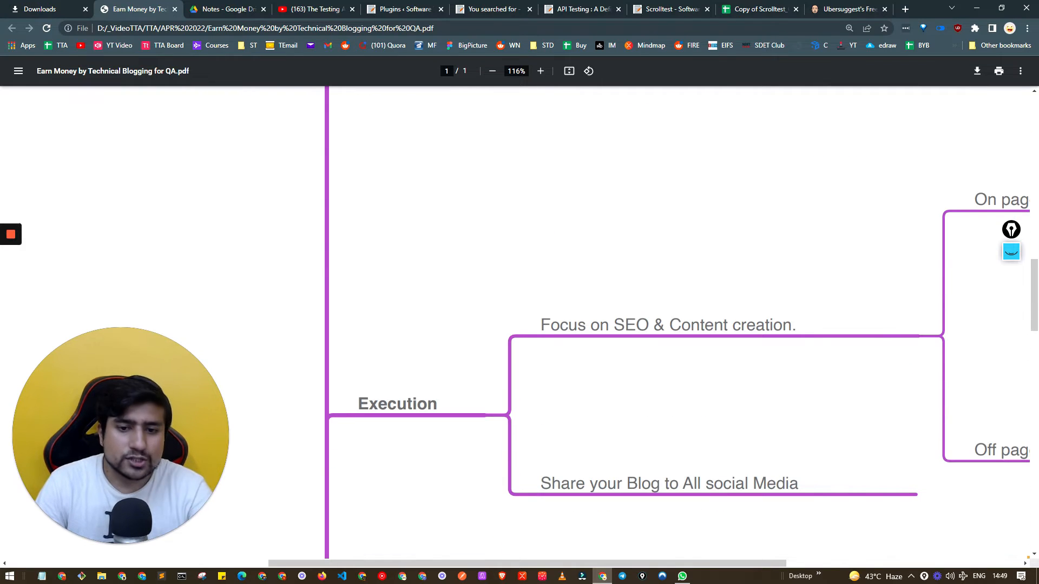
double_click(397, 404)
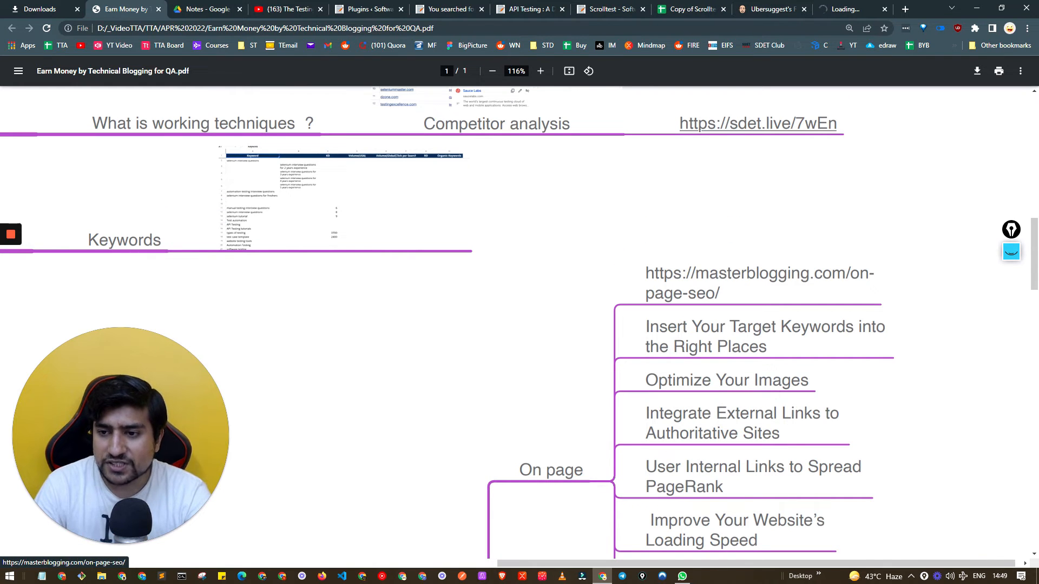
scroll("down", 3)
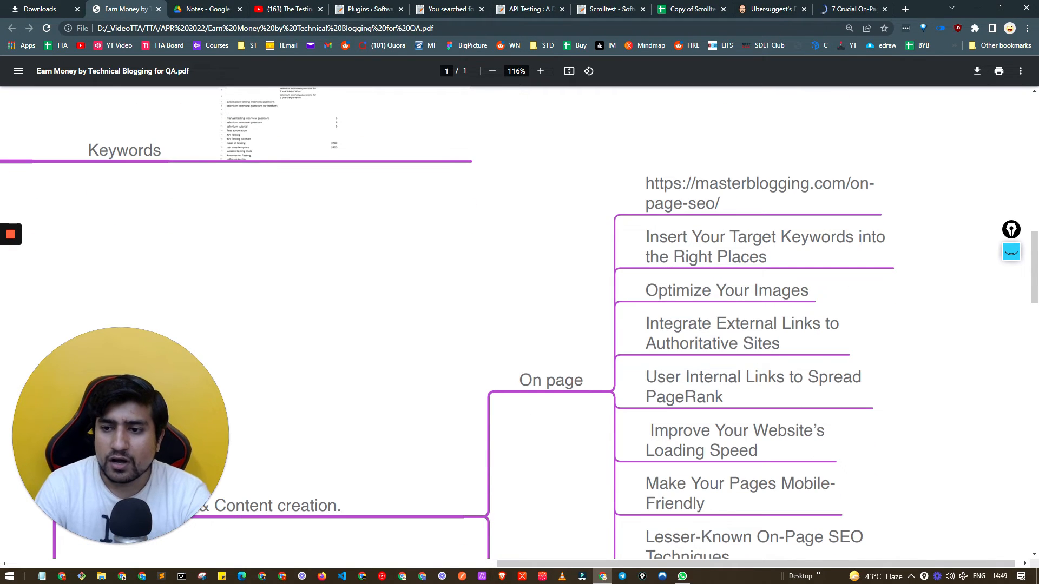
left_click_drag(645, 237, 761, 237)
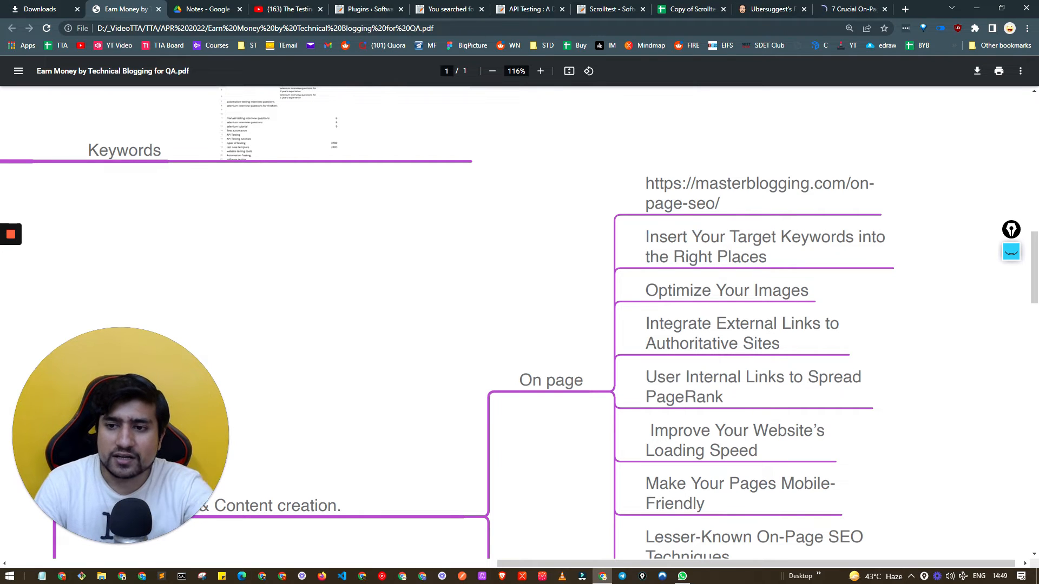
double_click(726, 290)
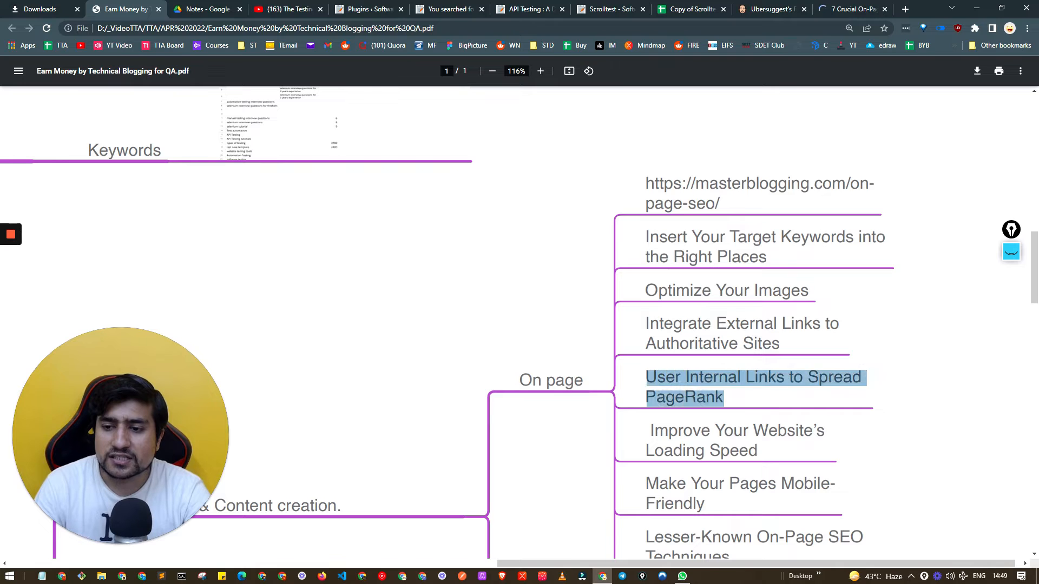
scroll("down", 3)
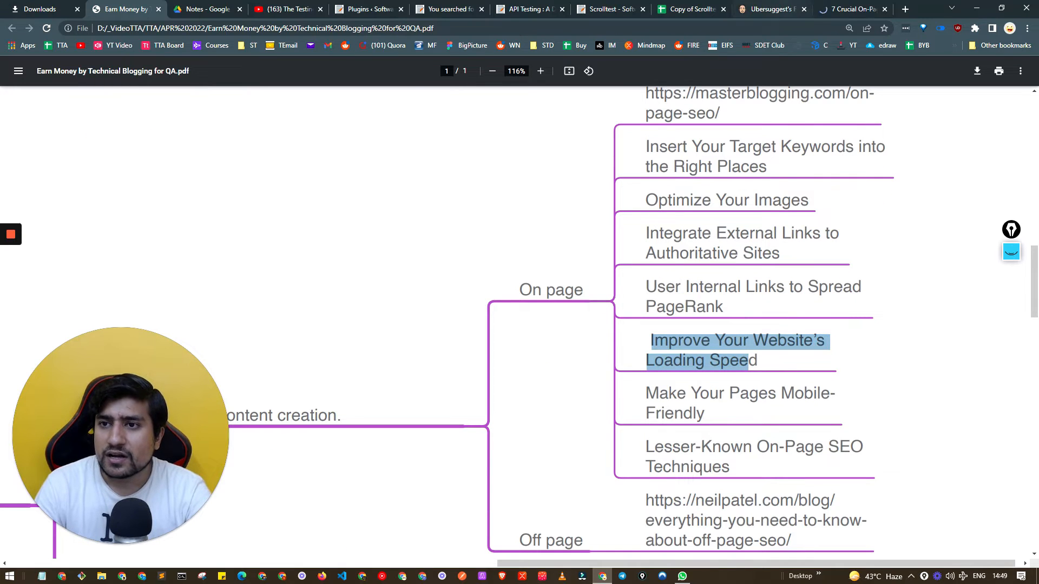
Step: On the scrolltest blog dismiss the signup popup and read into the API Testing definitive guide
left_click(607, 9)
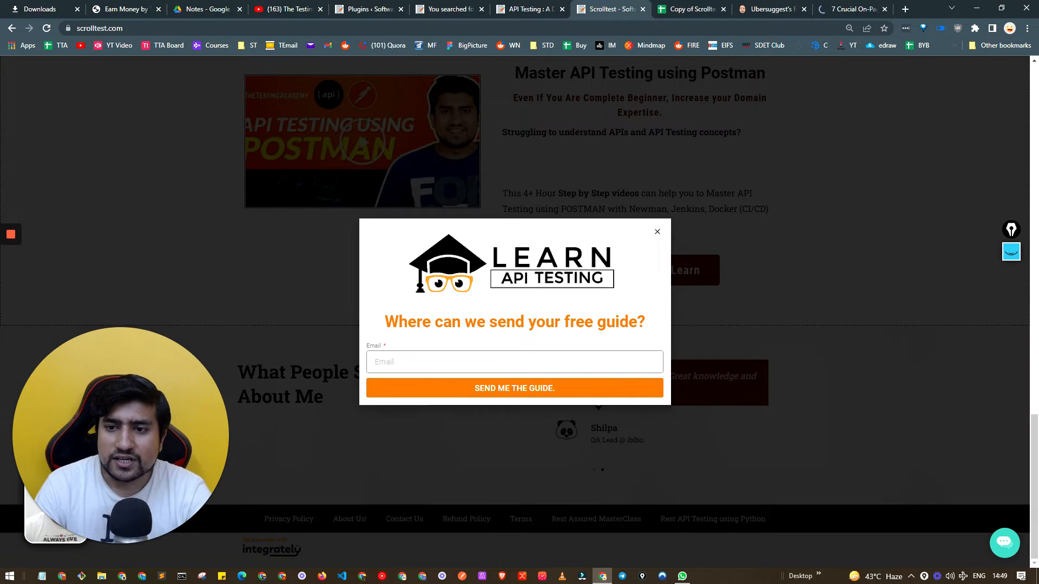
left_click(656, 232)
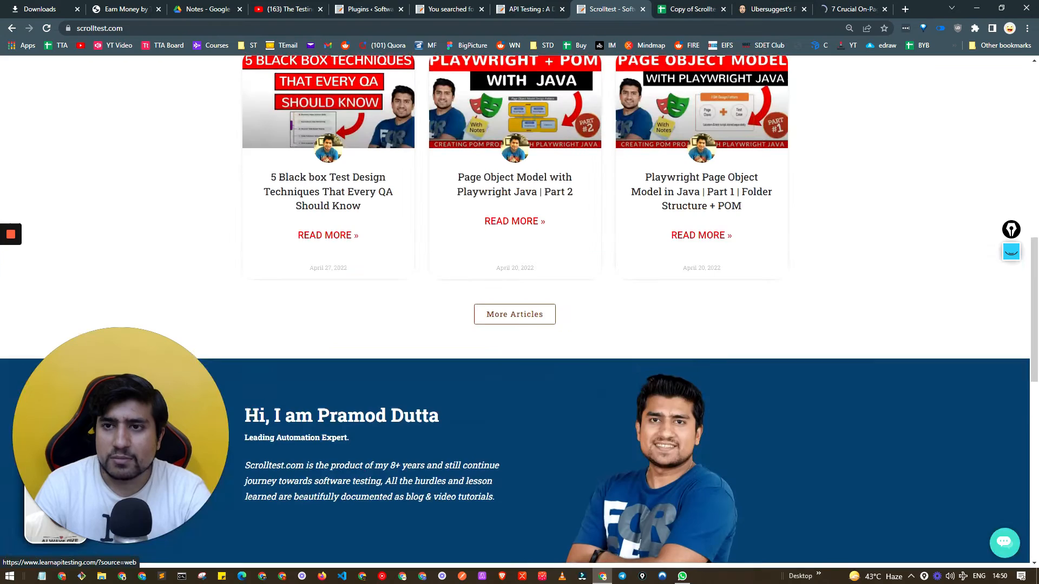
left_click(527, 8)
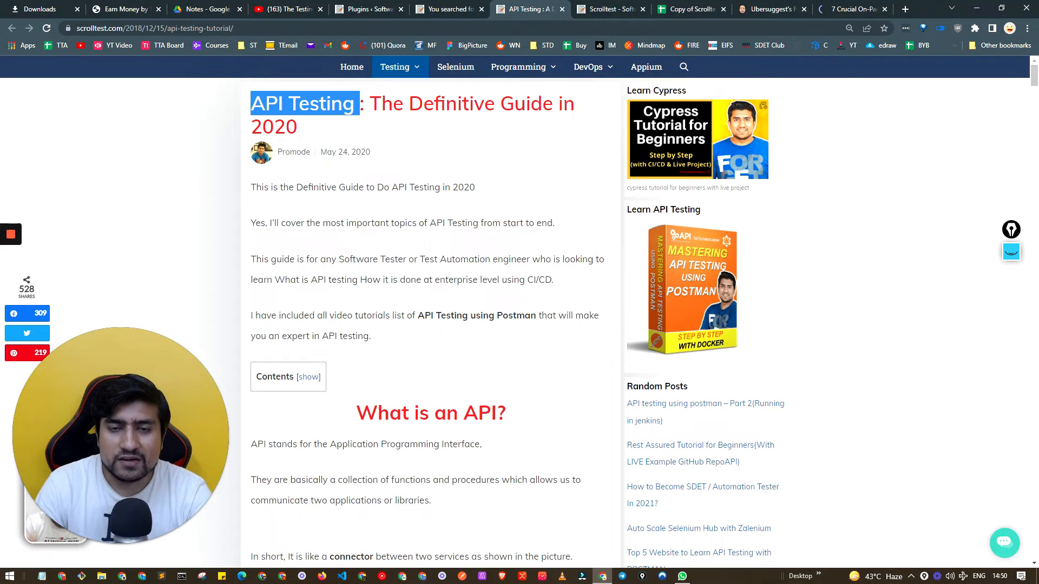
scroll("down", 3)
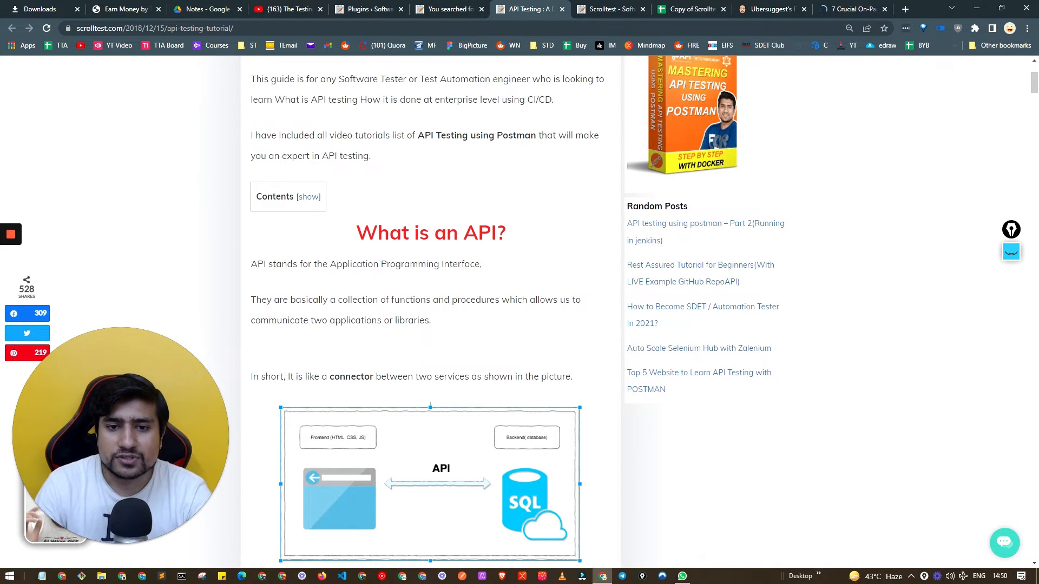
scroll("down", 3)
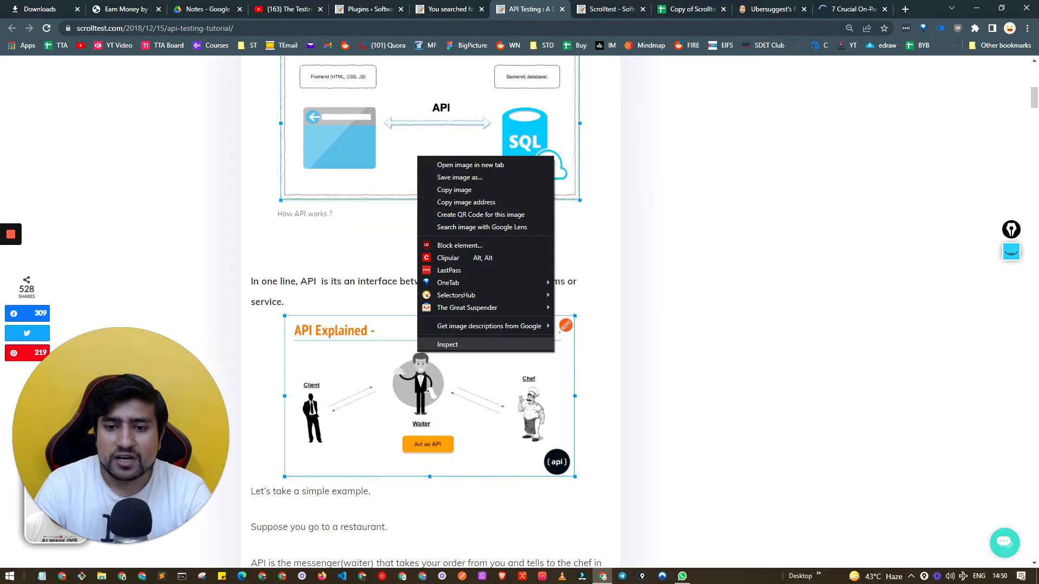
left_click(447, 344)
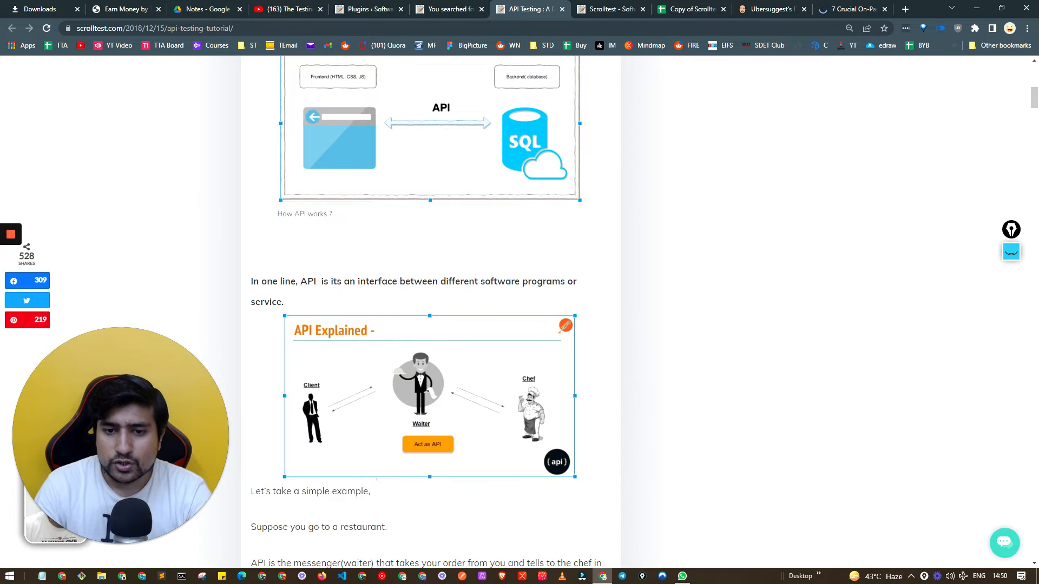
Step: Show the on-page SEO article's Title Tag advice, then return to the API Testing guide
left_click(851, 9)
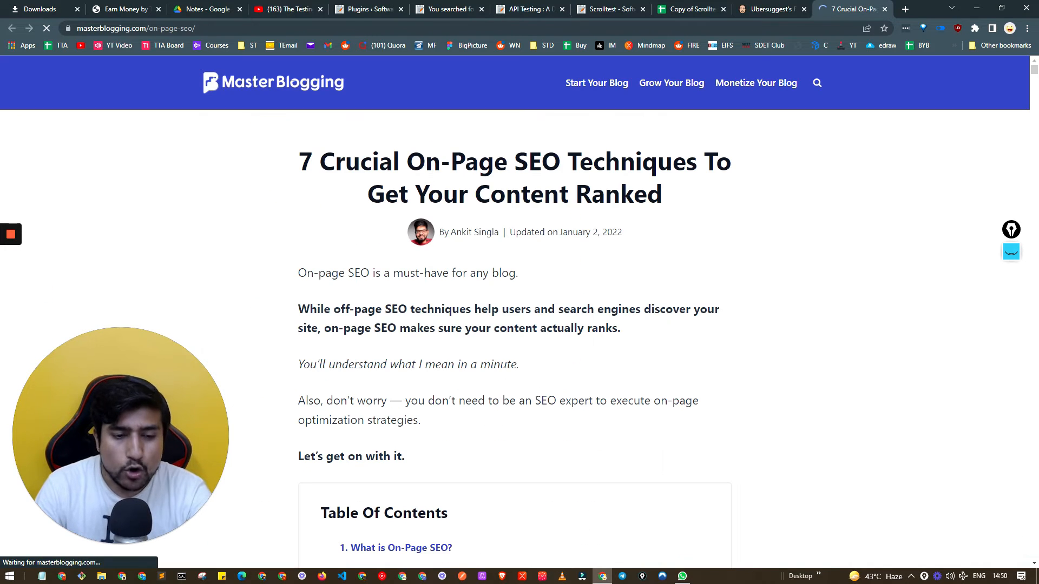
scroll("down", 3)
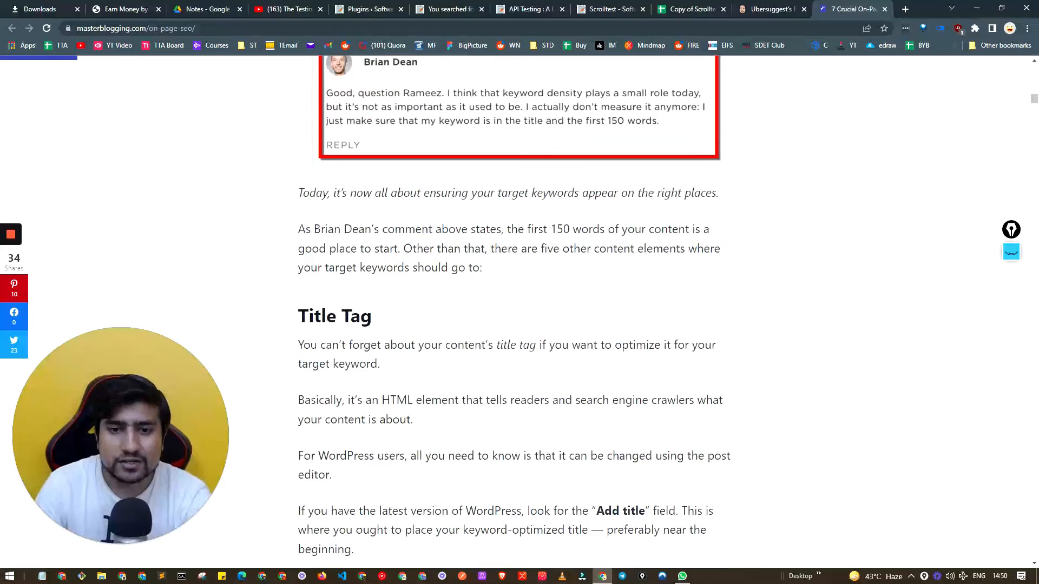
scroll("down", 3)
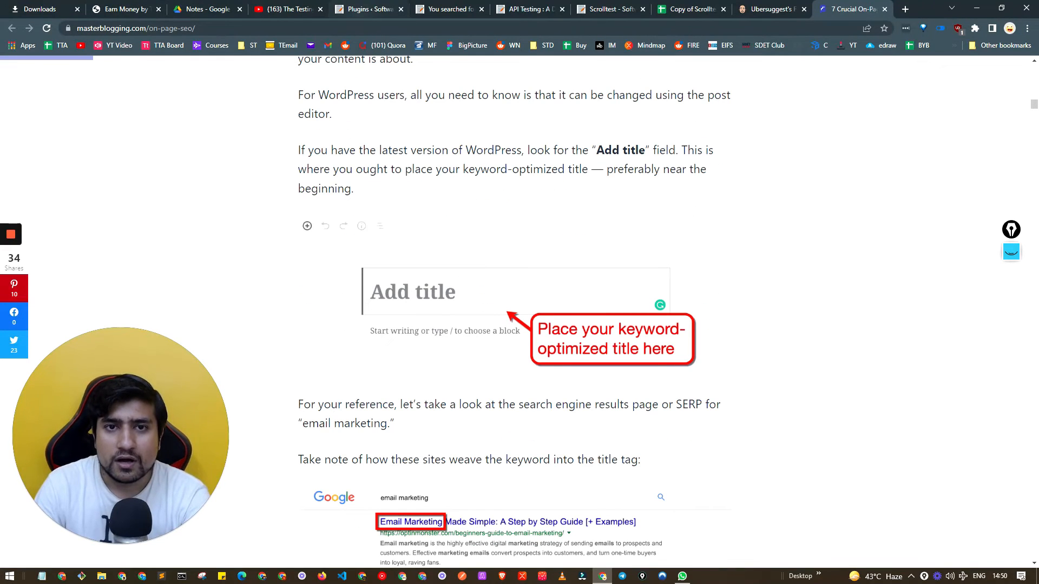
left_click(528, 9)
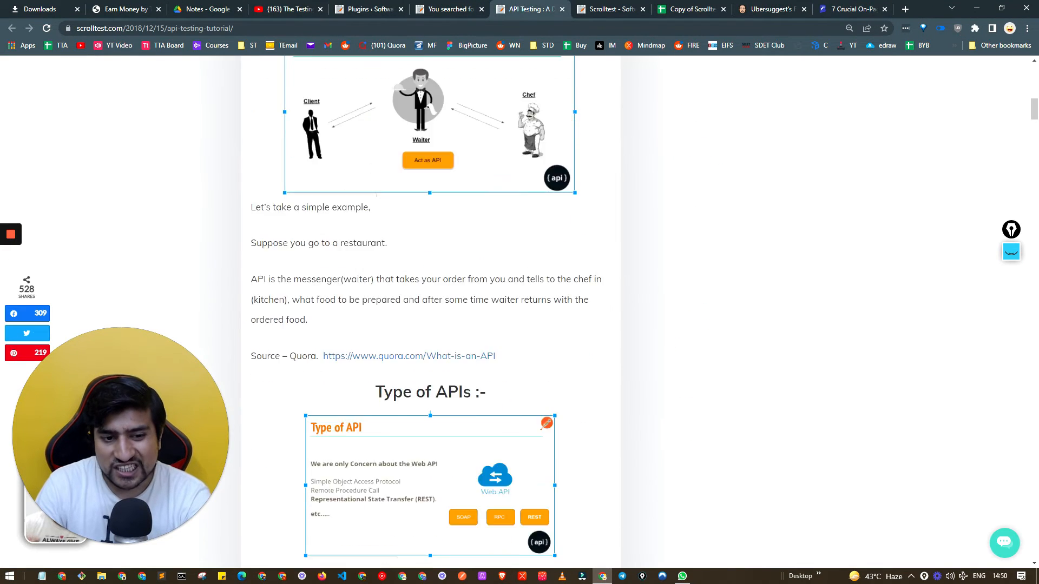
Step: Move past Results and GA Report to the Great Example and Earning Ways nodes, zoomed out to 59%
scroll("down", 3)
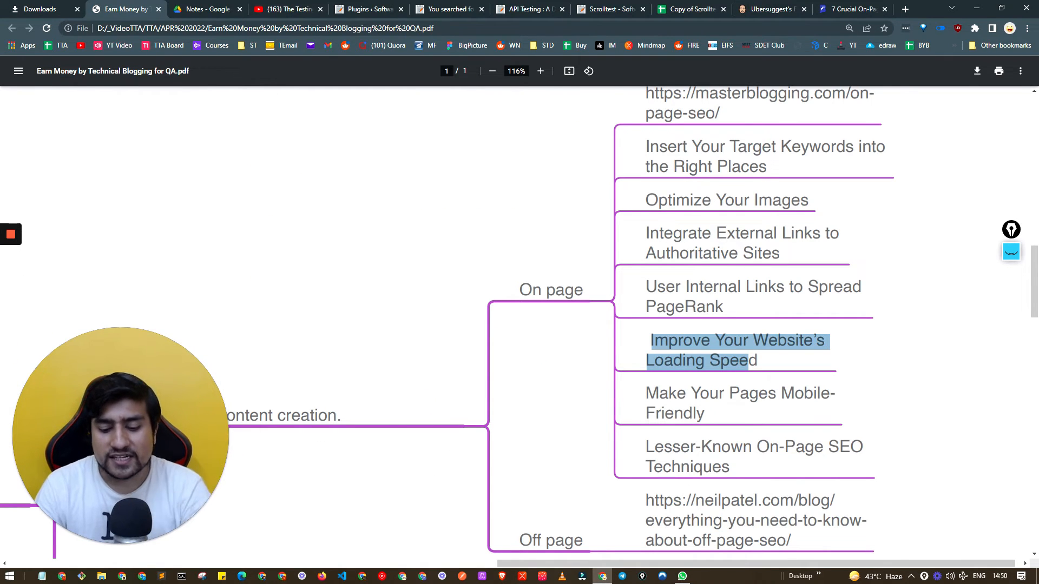
scroll("down", 3)
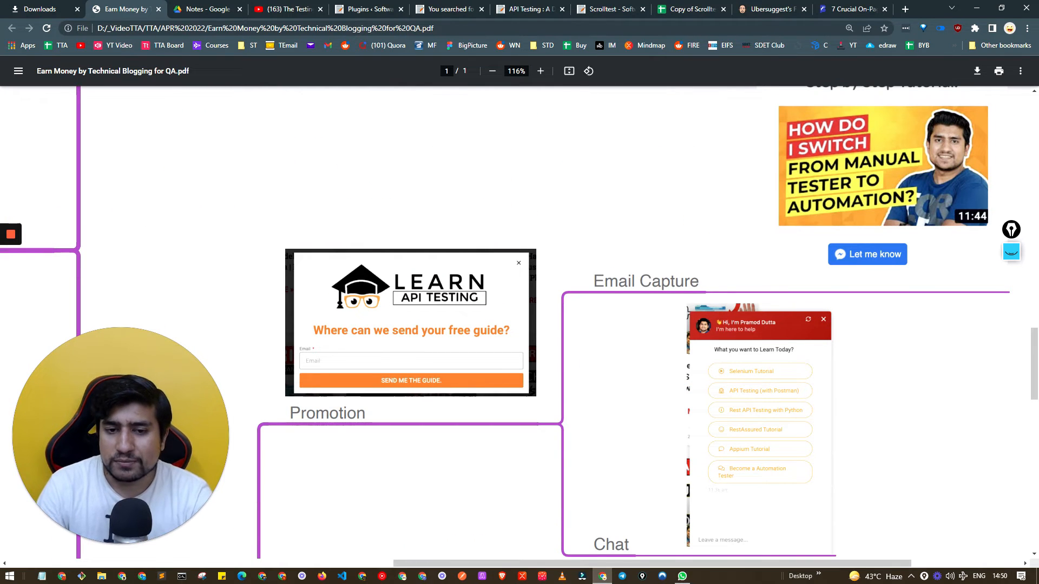
scroll("down", 3)
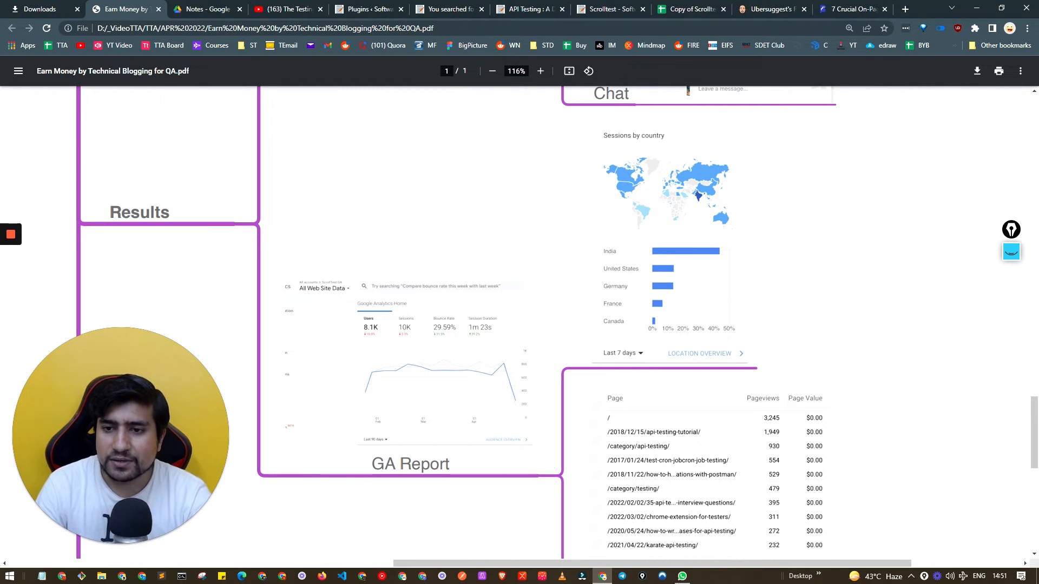
scroll("down", 3)
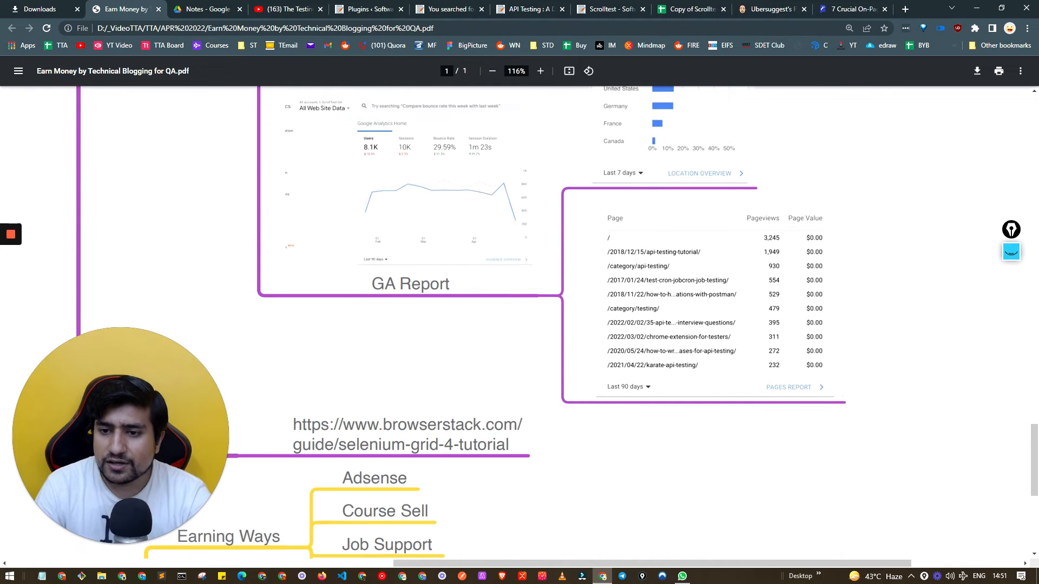
scroll("down", 3)
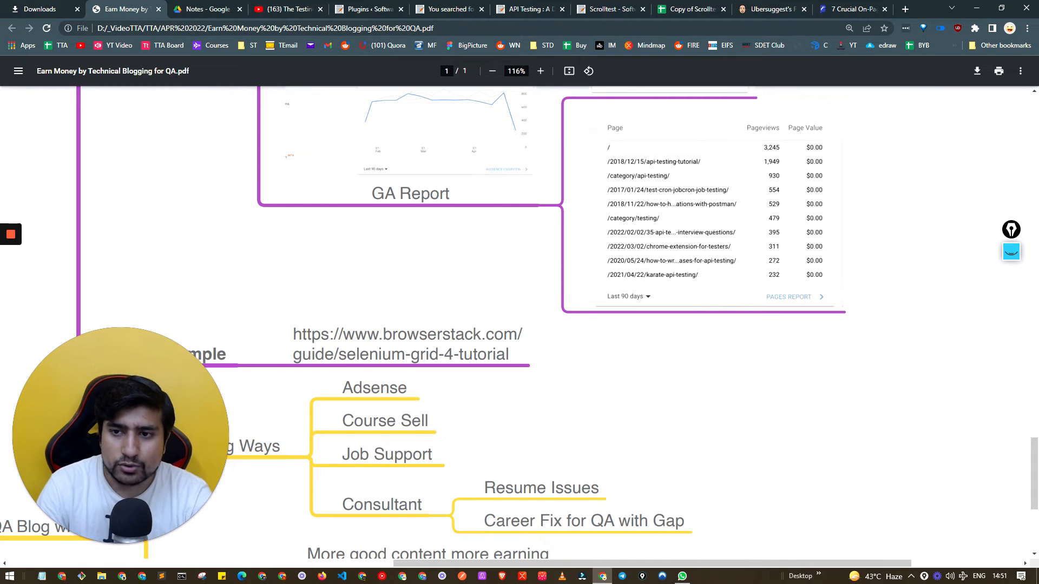
scroll("down", 3)
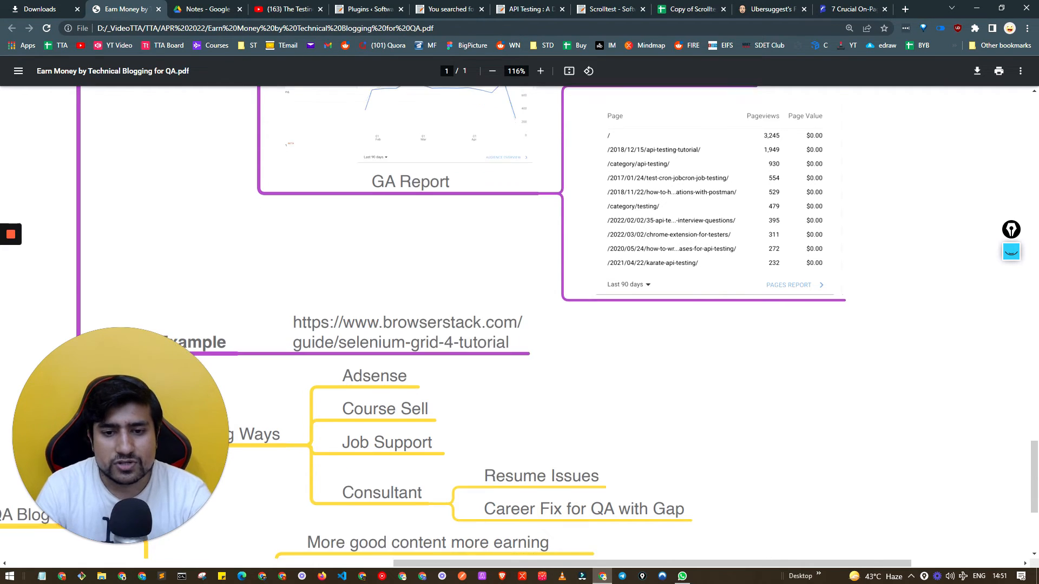
scroll("down", 3)
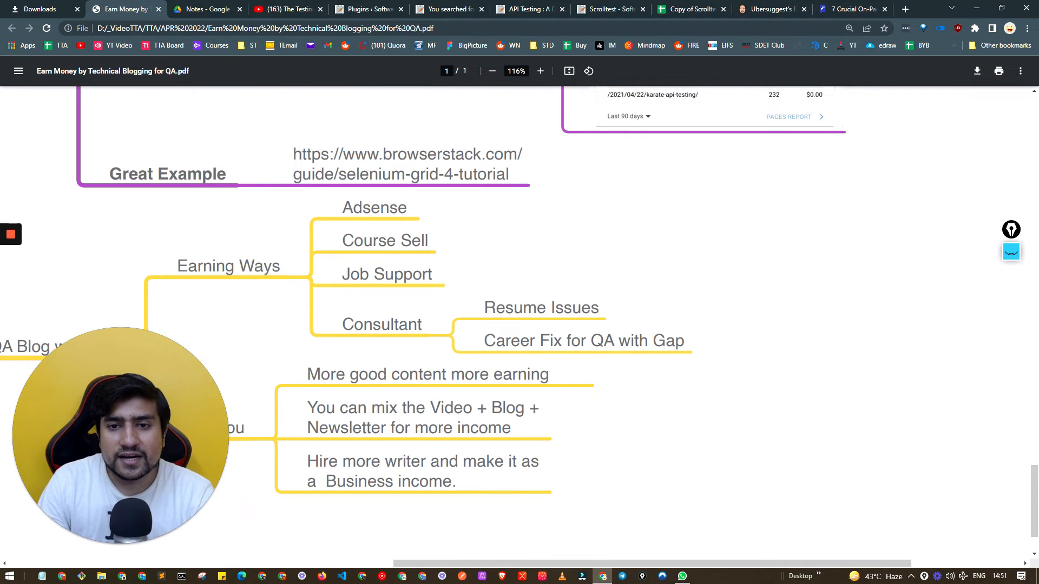
left_click(406, 164)
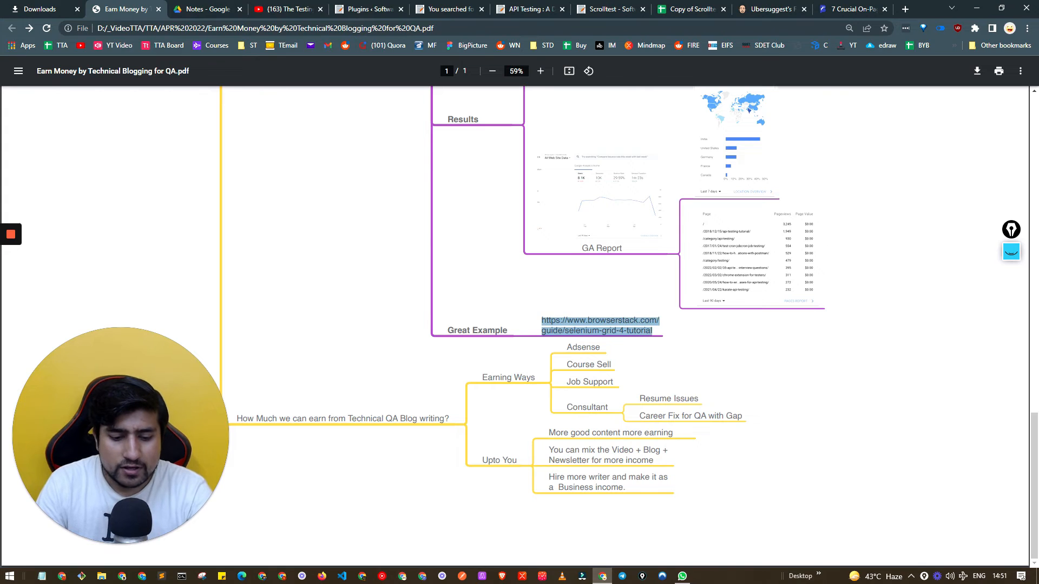
Step: Load the browserstack.com Selenium Grid 4 tutorial and skim down to its router and Docker setup commands
left_click(599, 325)
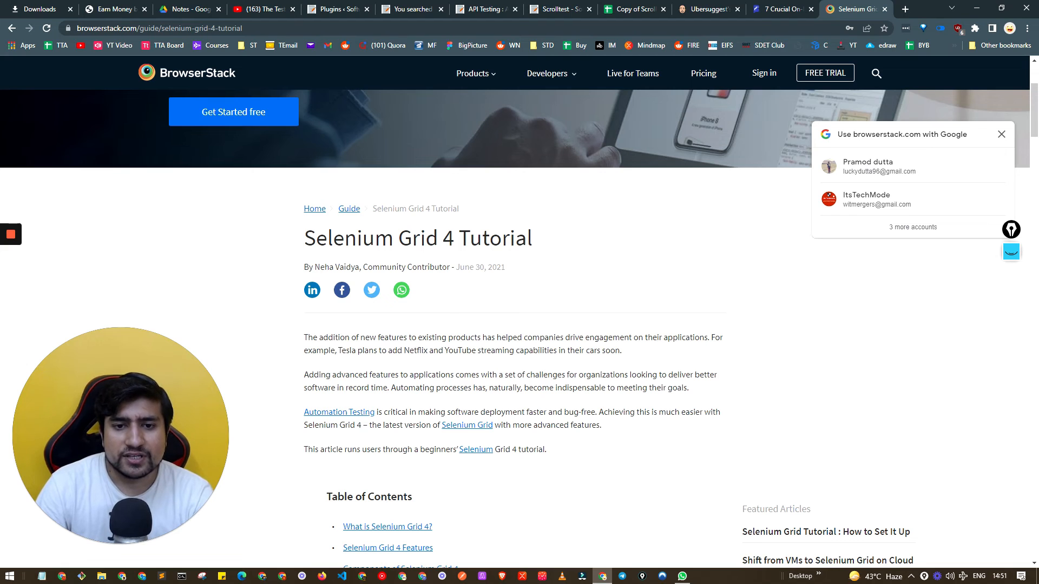
scroll("down", 3)
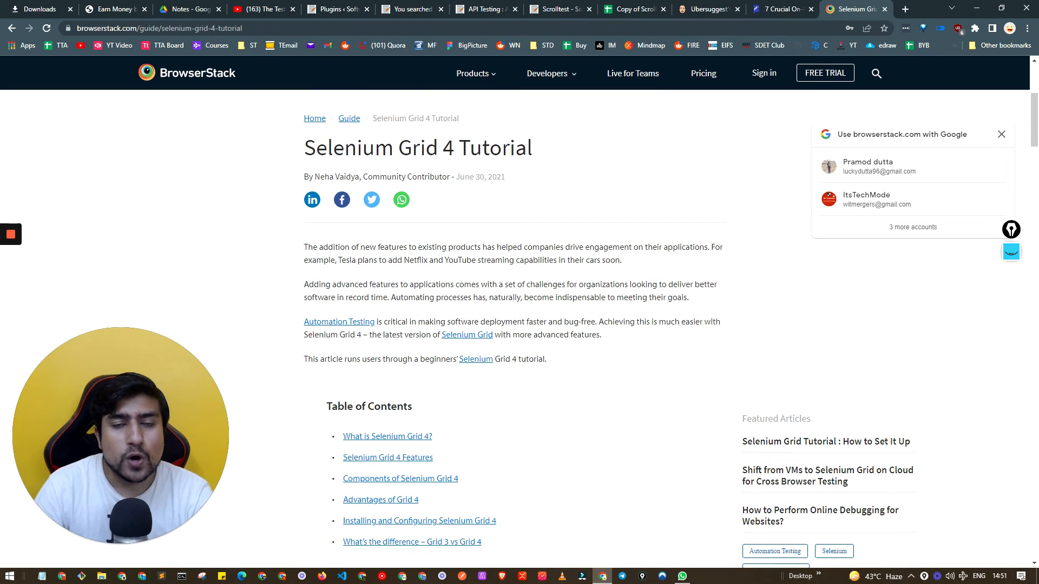
scroll("down", 3)
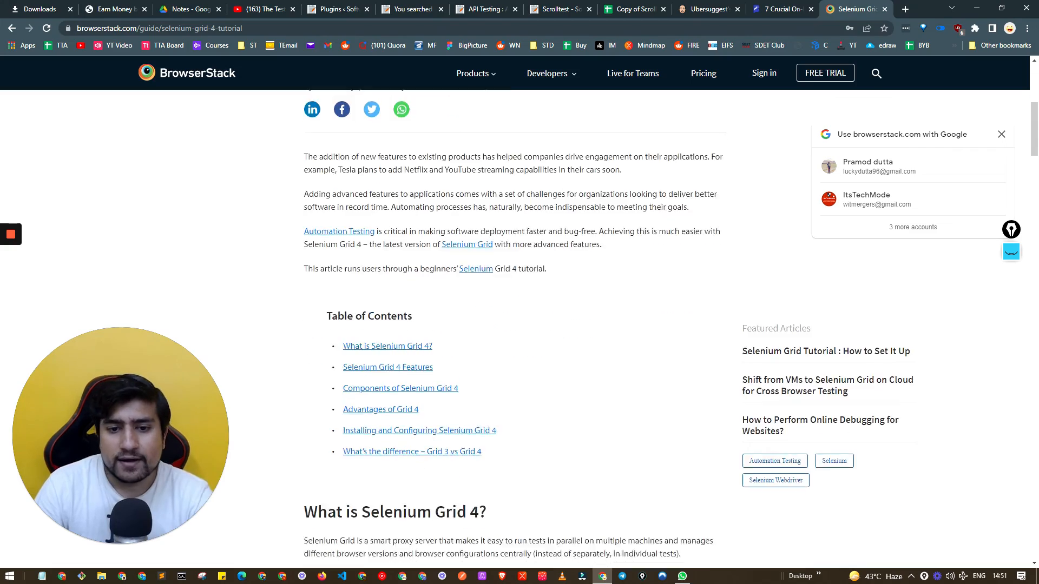
scroll("down", 3)
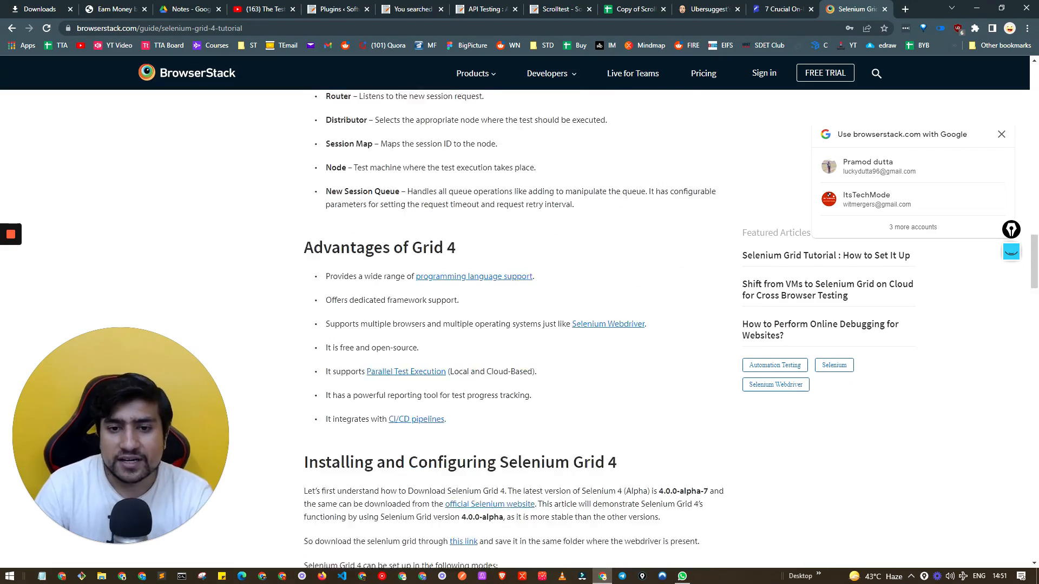
scroll("down", 3)
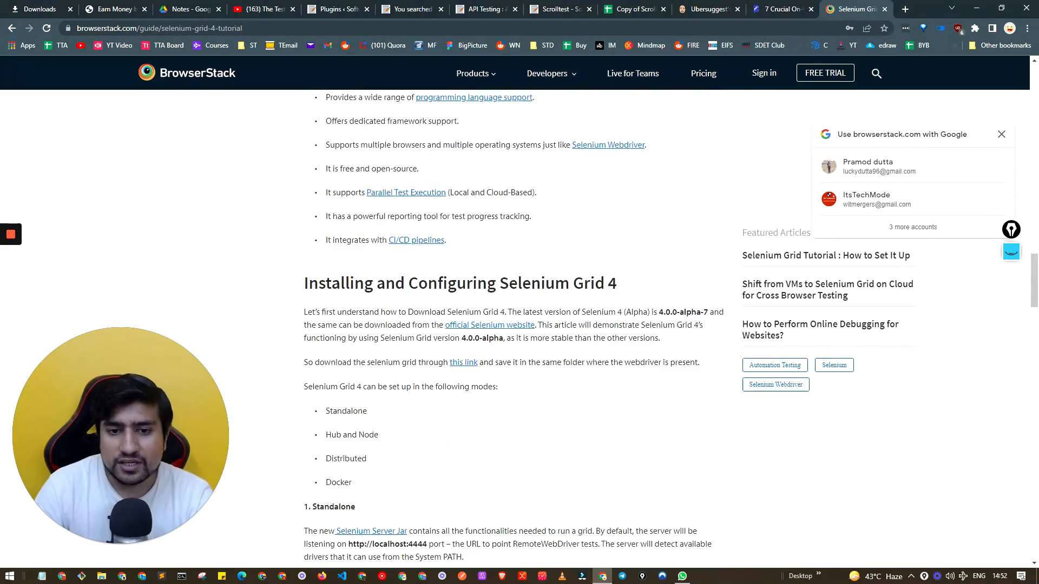
scroll("down", 3)
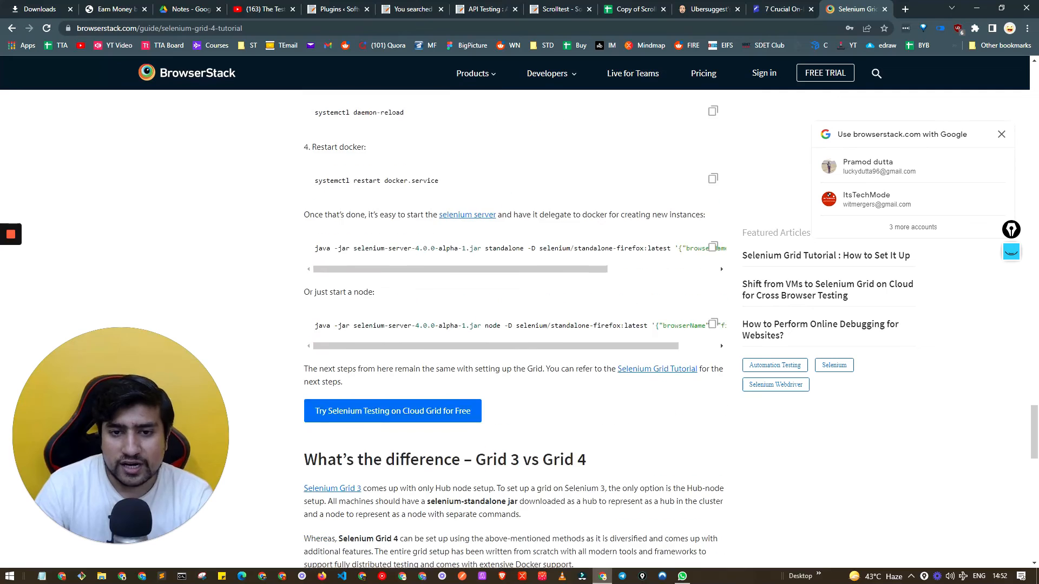
scroll("down", 3)
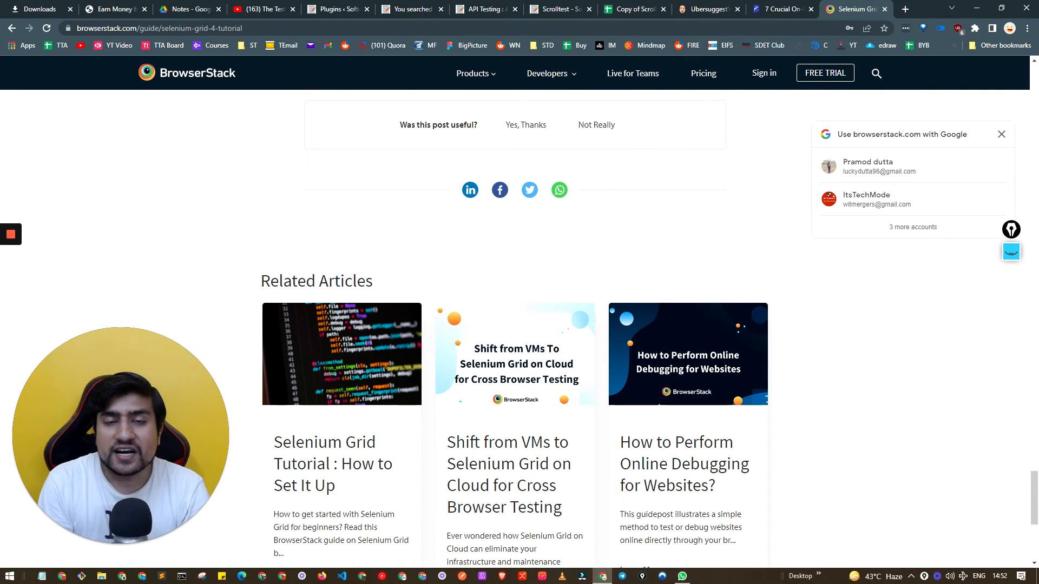
scroll("up", 3)
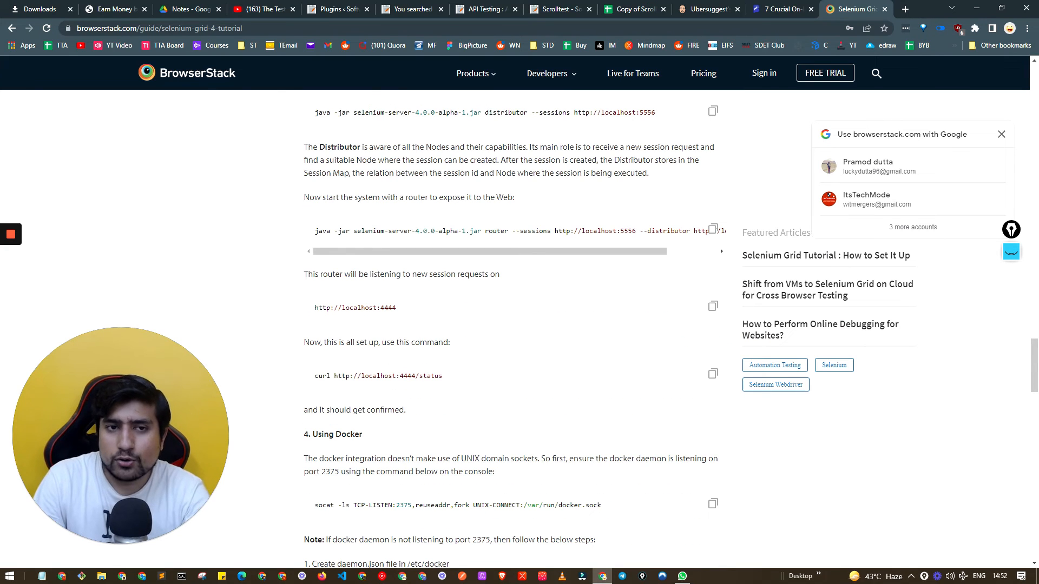
Step: Return to the mind map and highlight 'Technical' in the earnings question beside the Earning Ways options
left_click(112, 10)
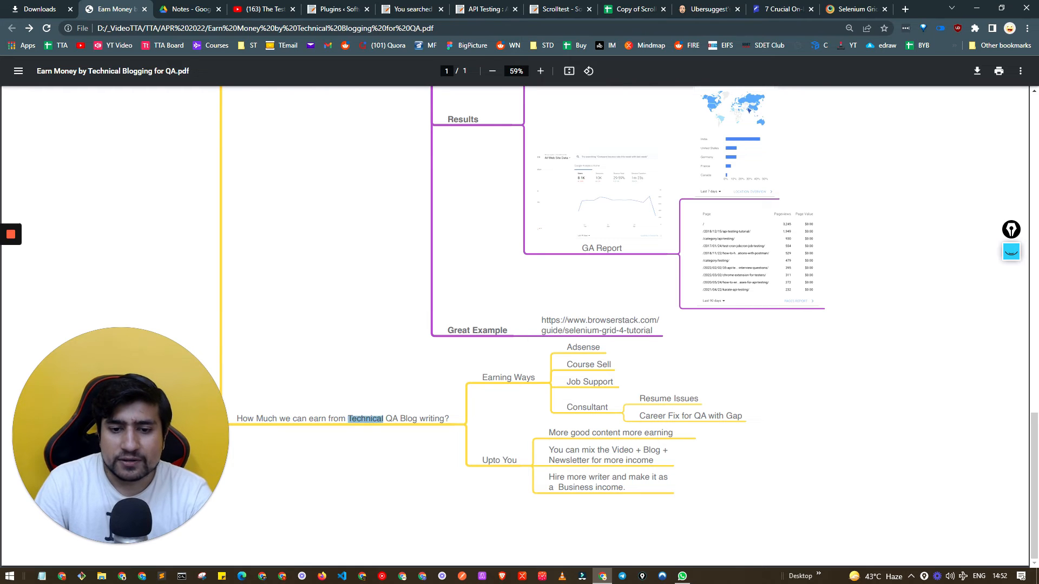
double_click(509, 376)
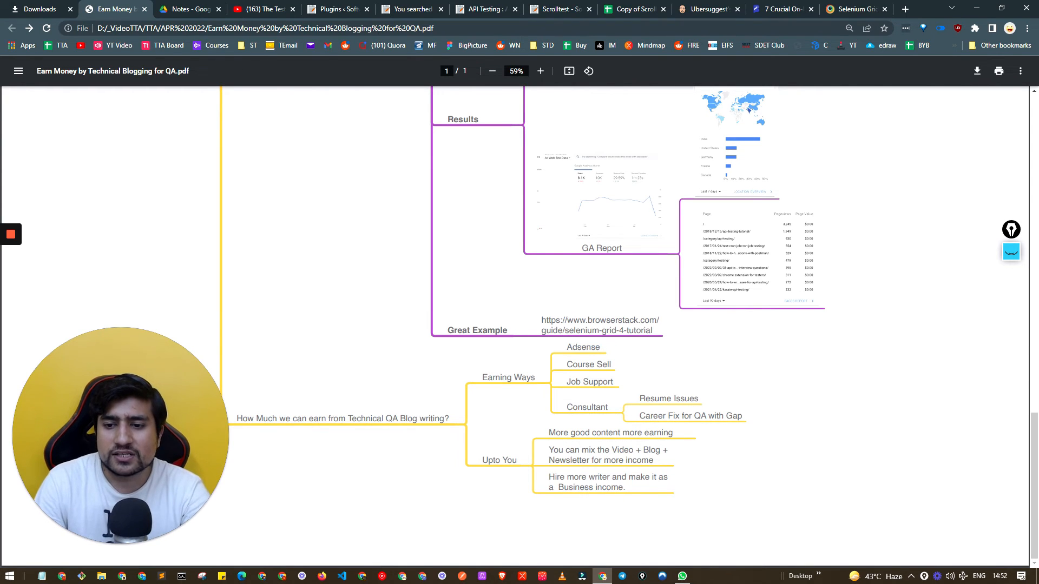
double_click(667, 398)
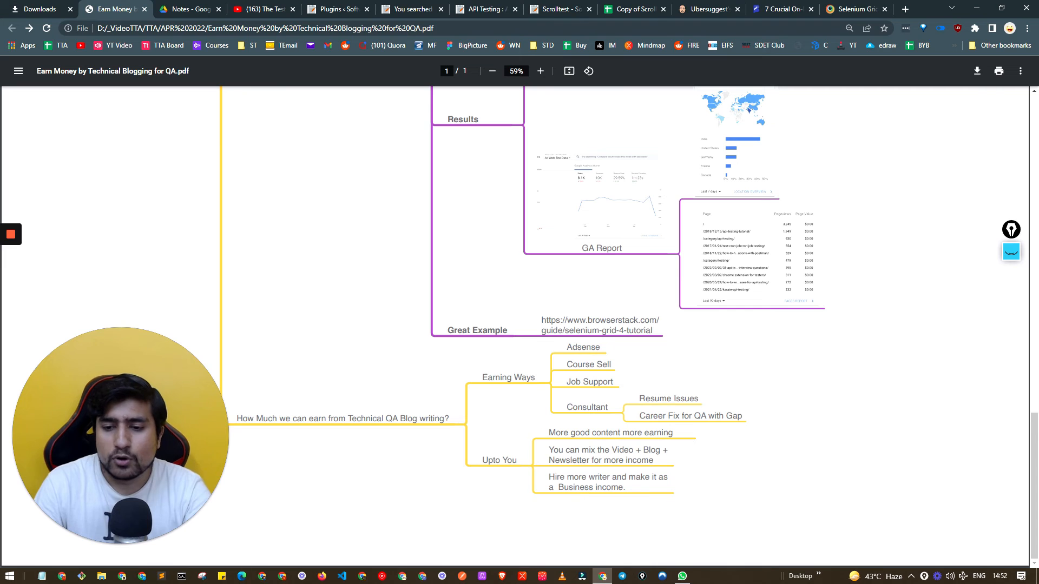
Step: Reread the Selenium Grid 4 tutorial from its top through the features, then return to the Execution branch
double_click(607, 450)
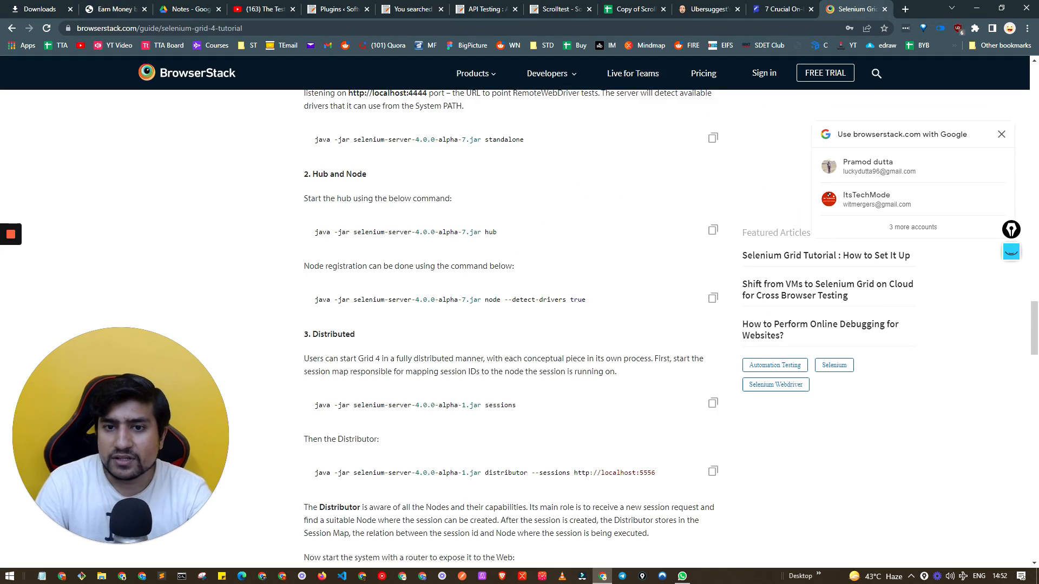
scroll("up", 3)
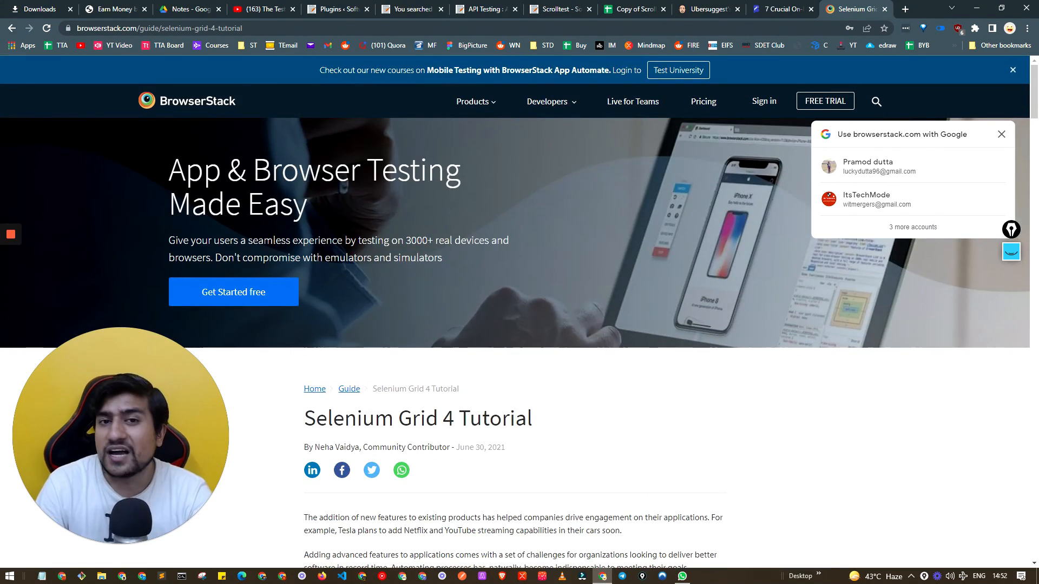
scroll("down", 3)
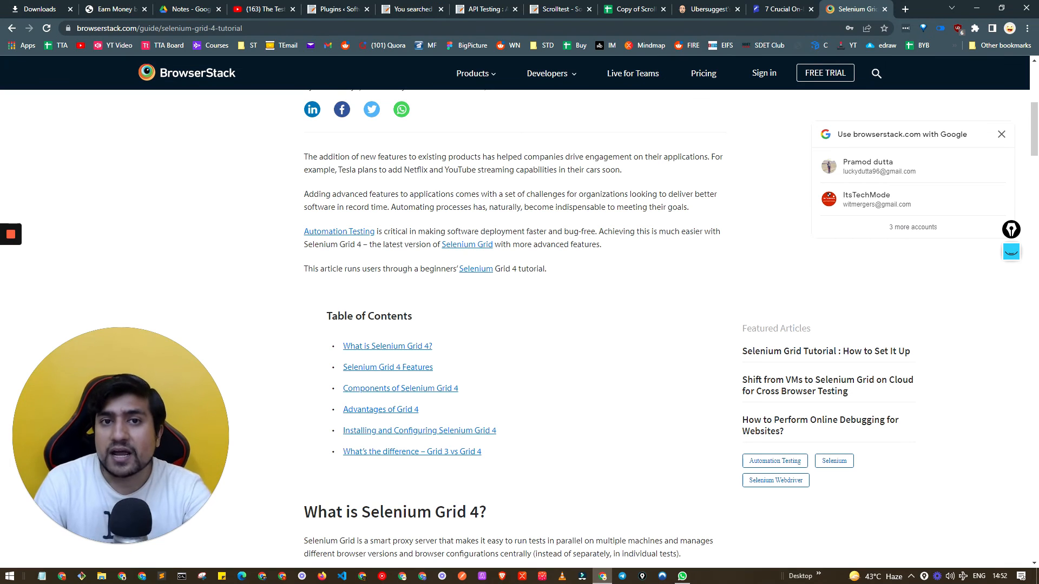
scroll("down", 3)
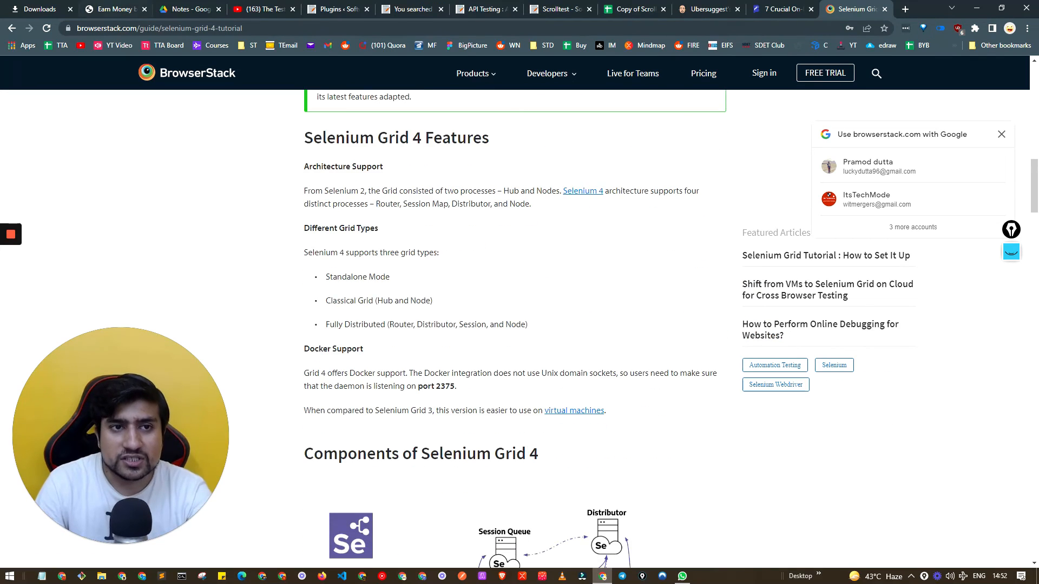
left_click(112, 8)
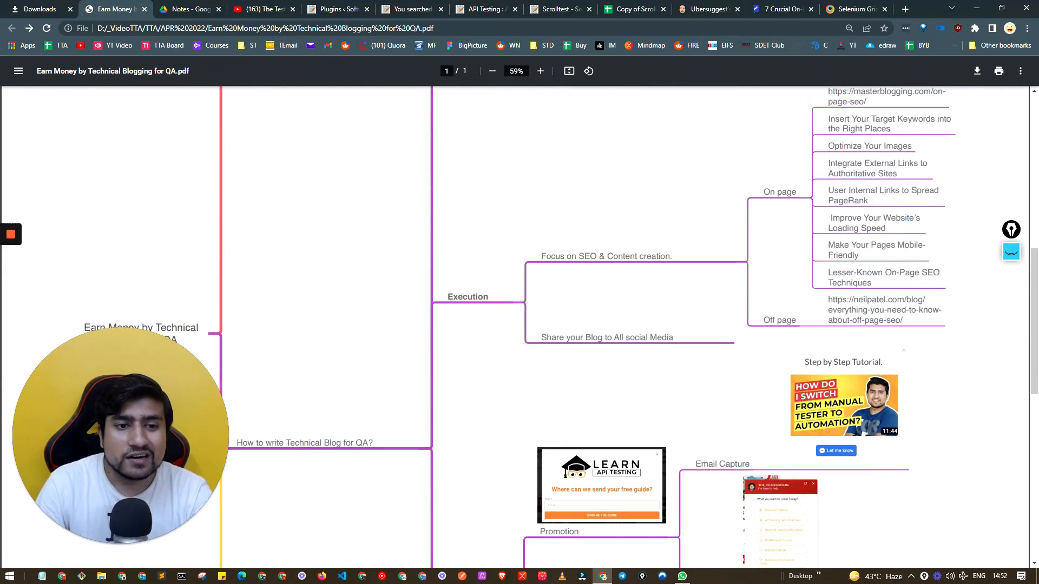
Step: Scroll the mind map from the journey branch past Execution down to Results, Great Example and Earning Ways
scroll("down", 3)
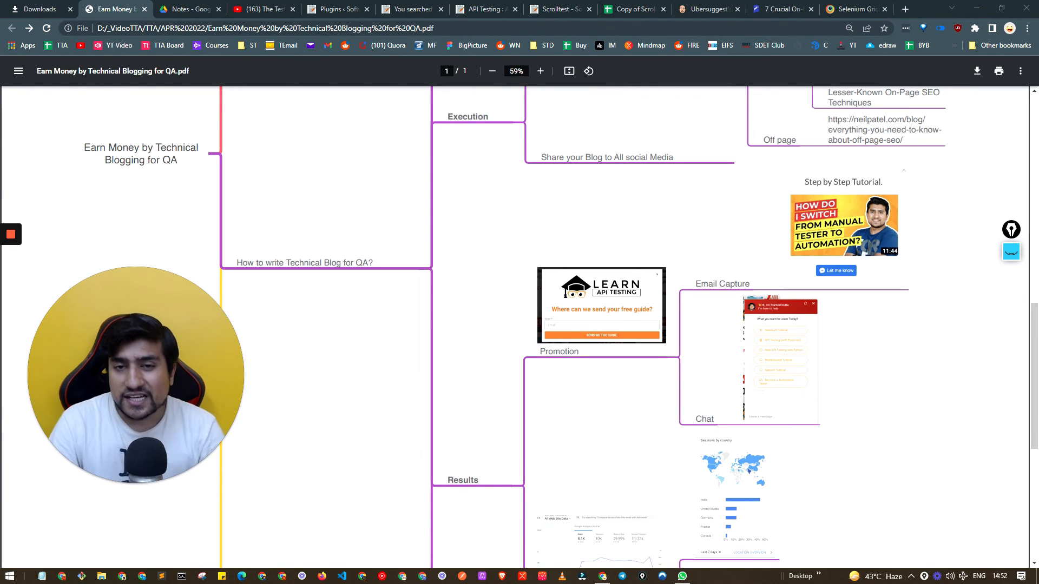
scroll("down", 3)
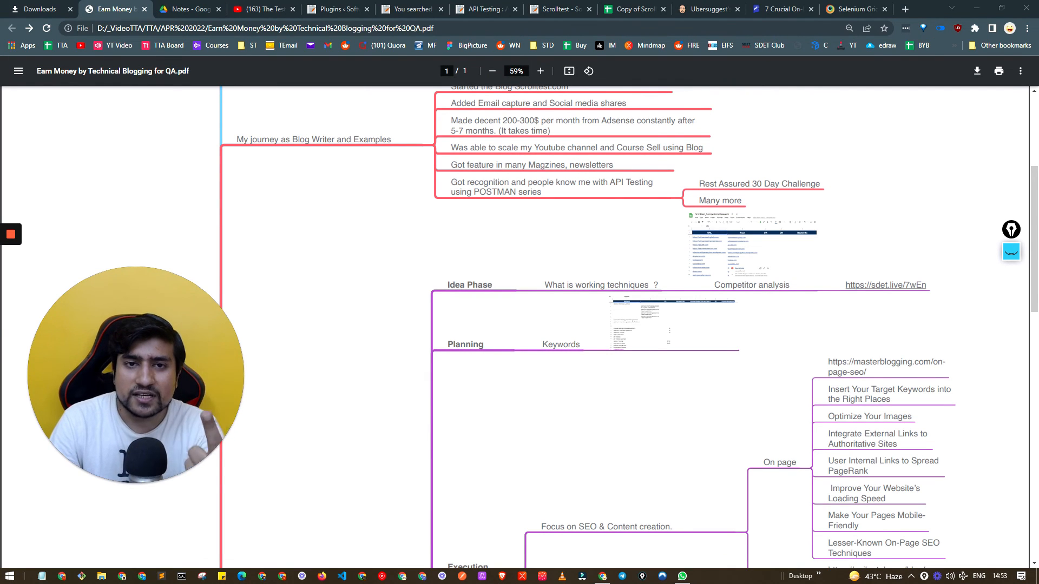
scroll("down", 3)
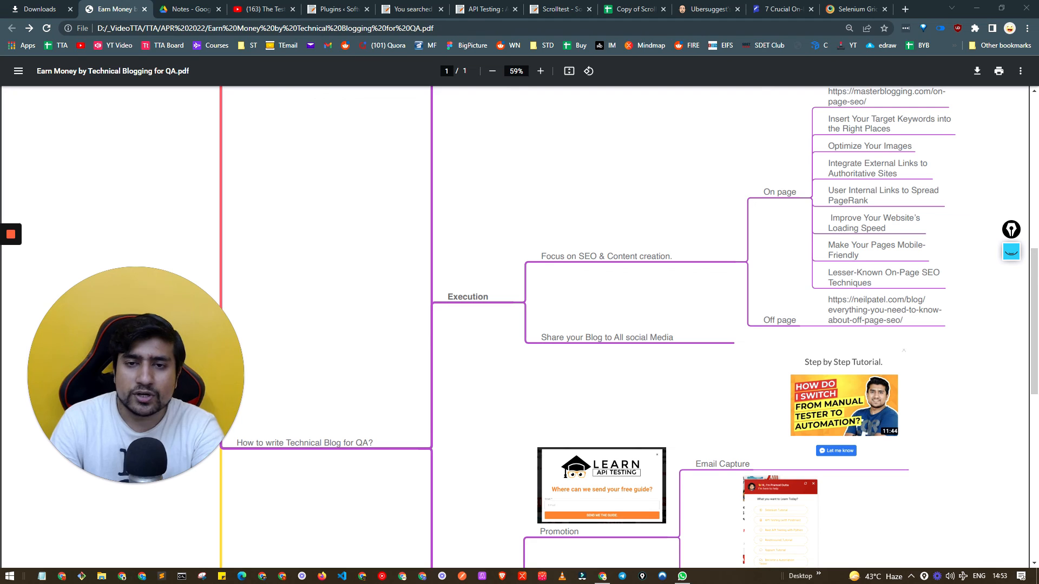
scroll("down", 3)
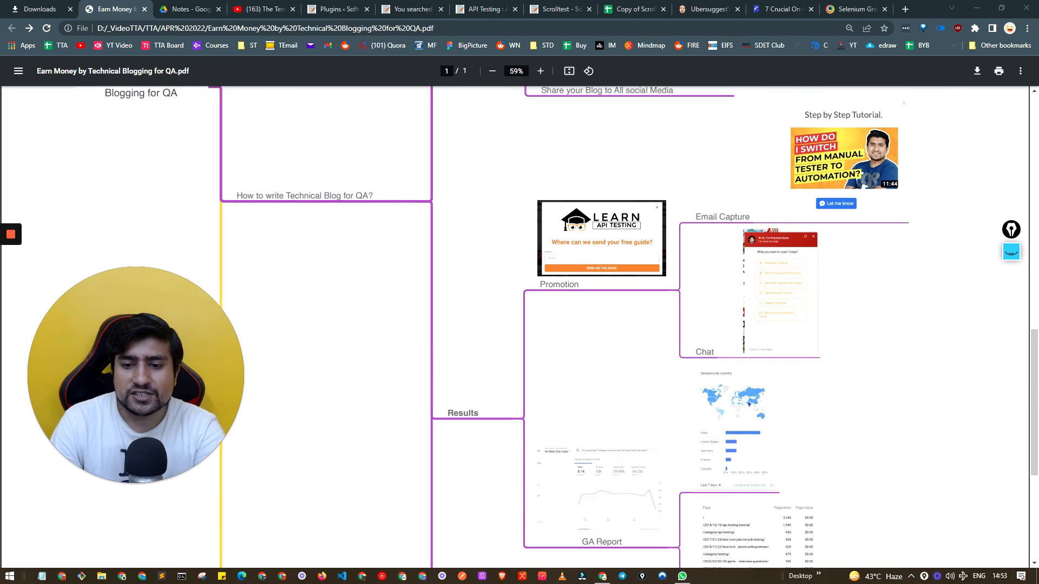
scroll("down", 3)
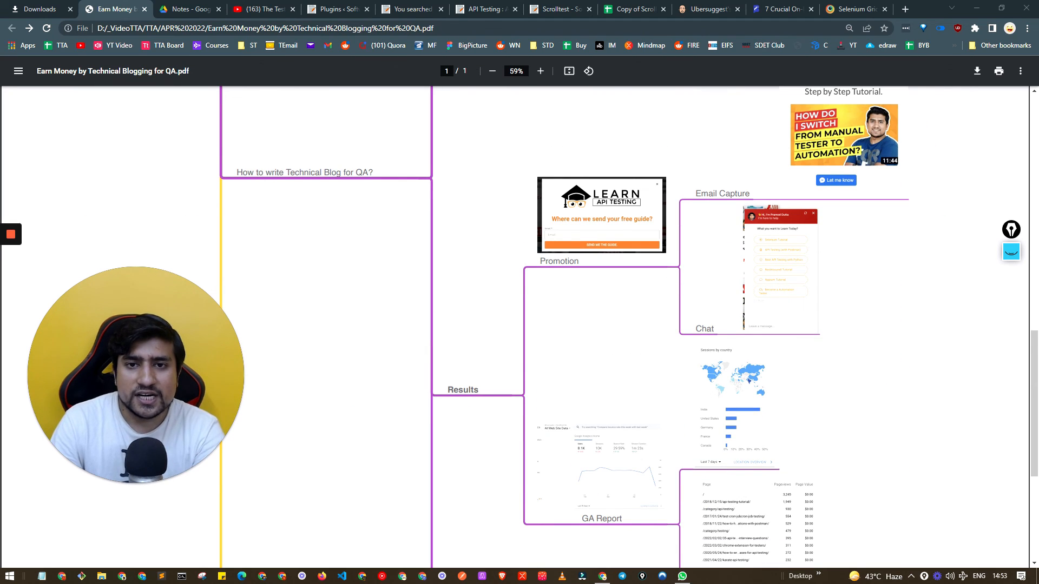
scroll("down", 3)
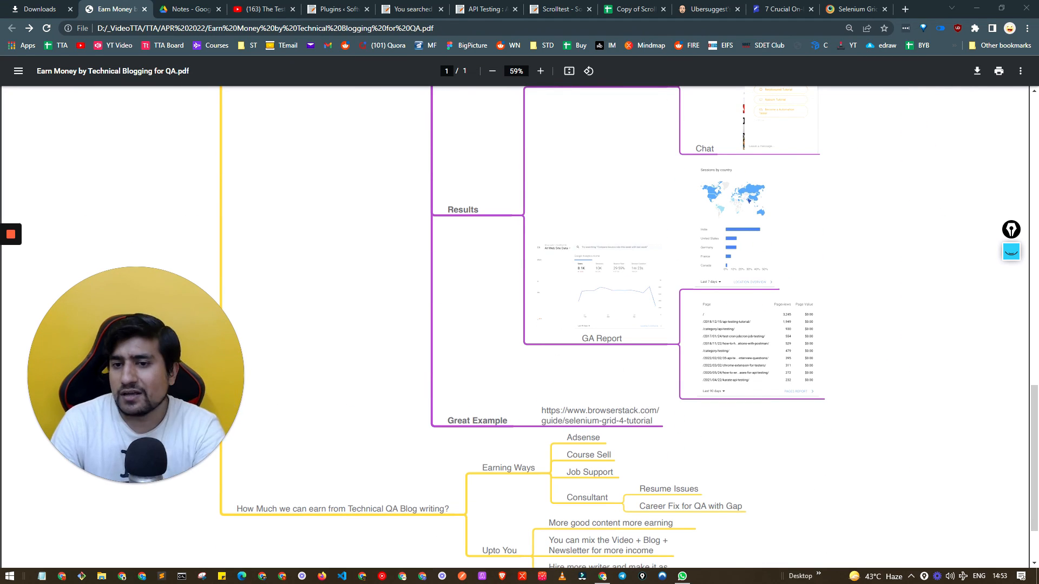